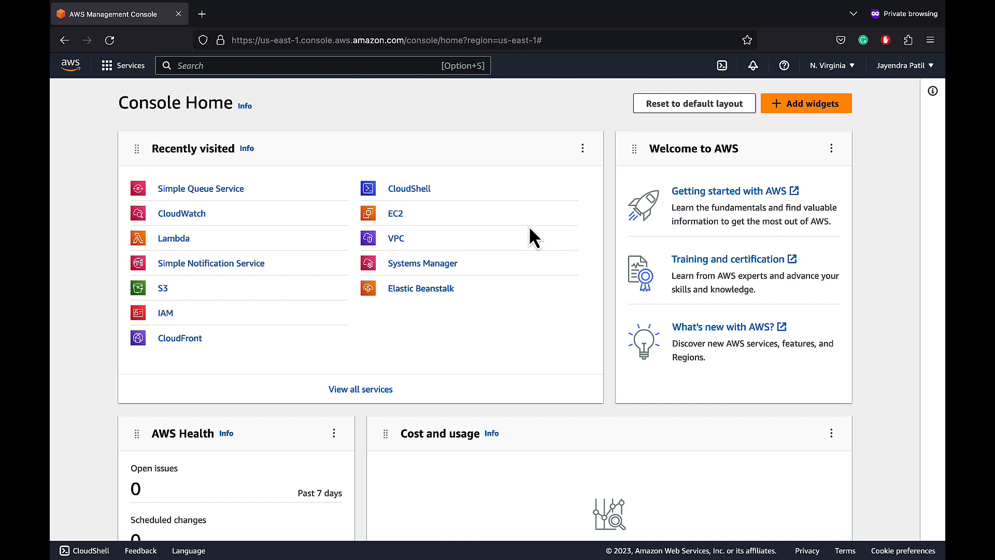
mouse_move(215, 196)
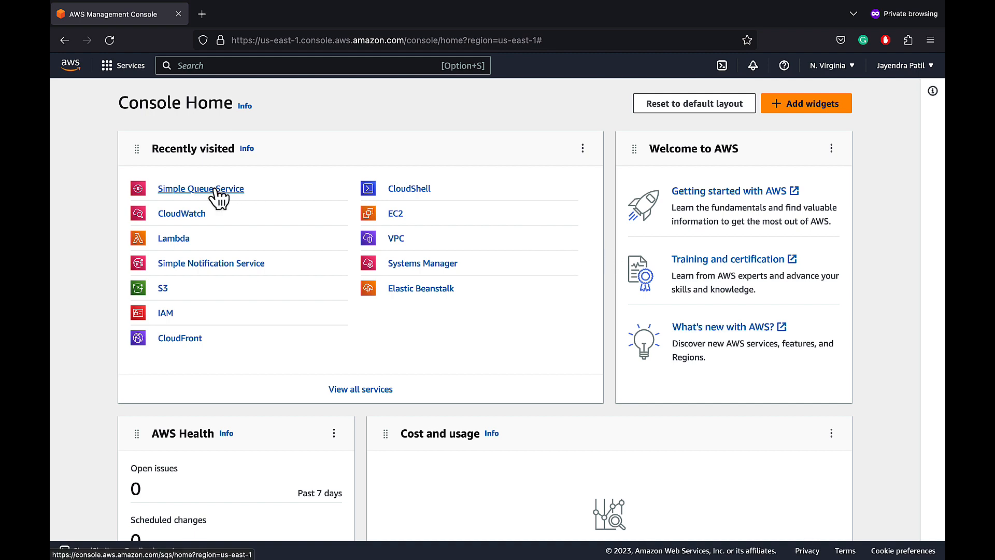
Step: Open Simple Queue Service from Recently visited and scroll through the SQS landing page
click(200, 189)
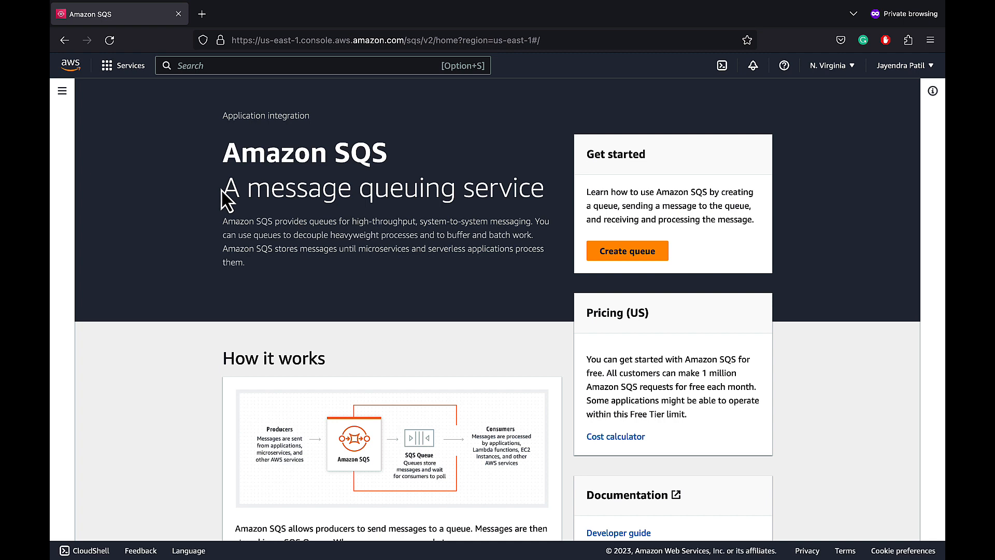
mouse_move(567, 378)
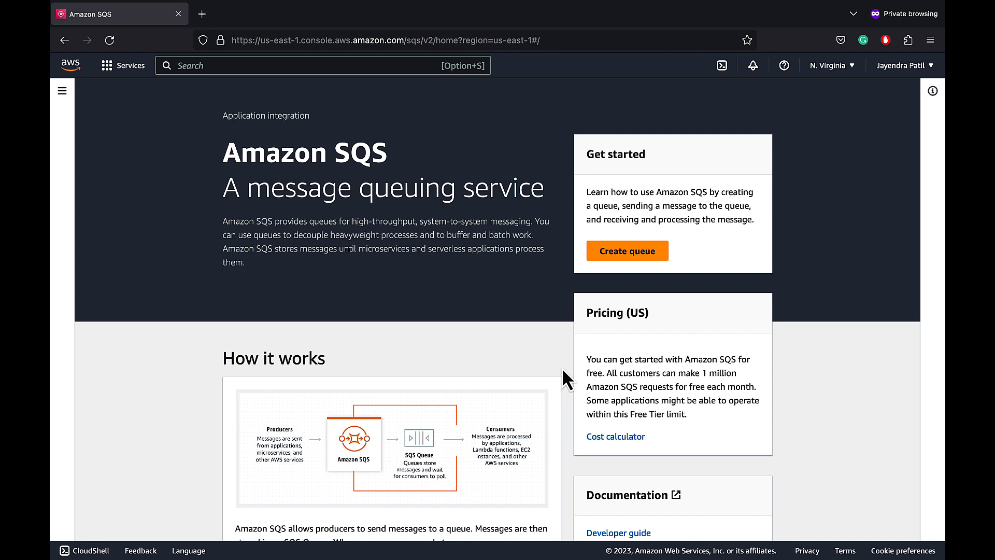
mouse_move(574, 402)
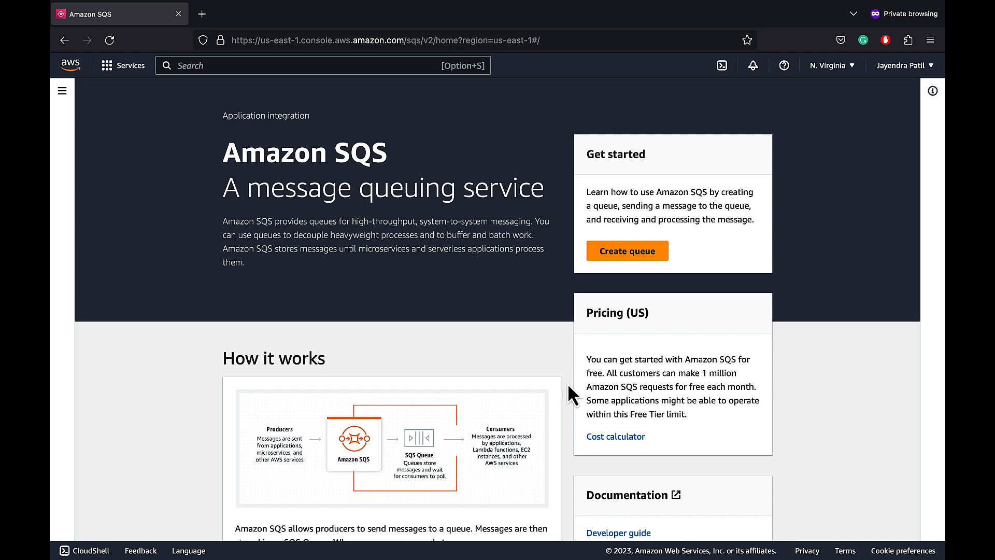
scroll(down, 3)
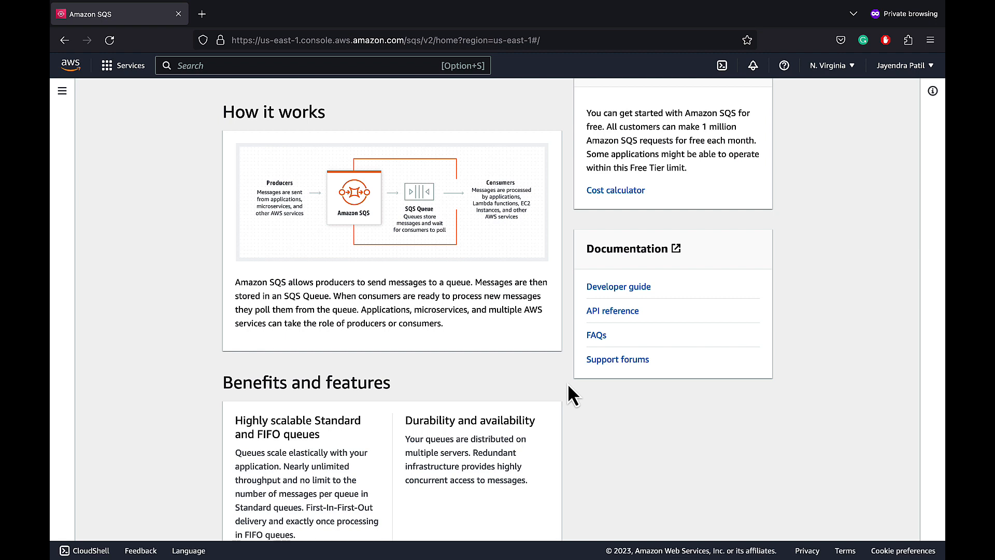
scroll(up, 3)
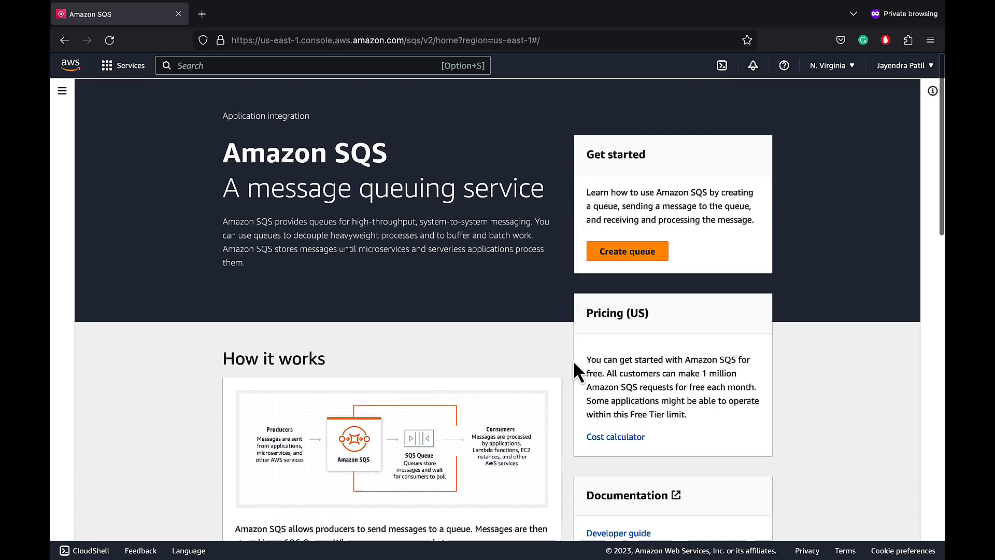
Step: Start a new queue, try FIFO then keep Standard, and name it jay-demo-queue
click(627, 251)
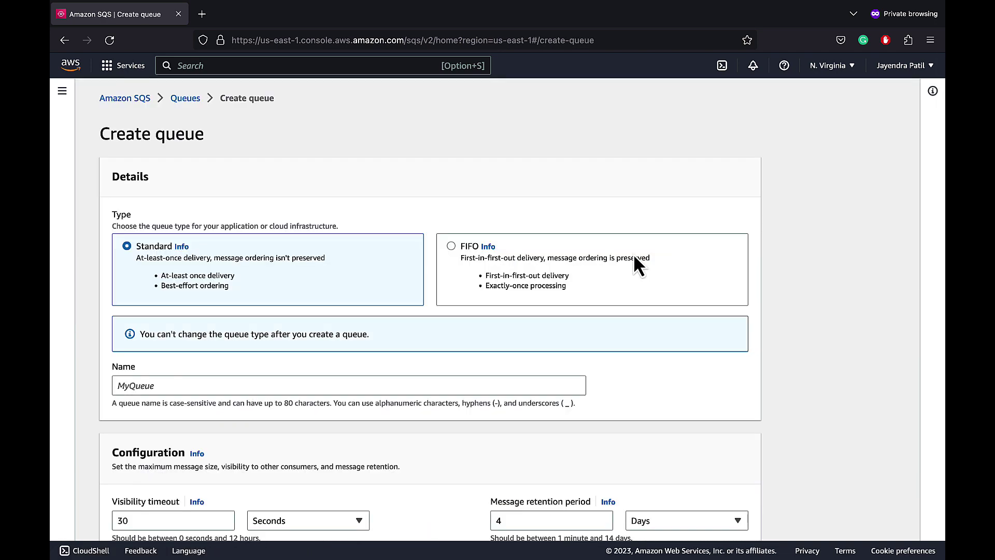
mouse_move(737, 275)
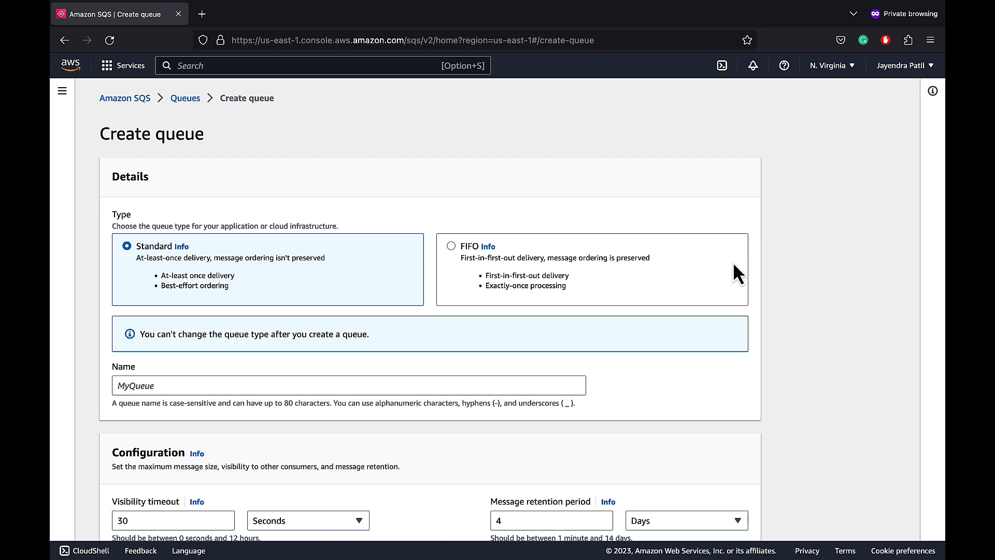
mouse_move(759, 280)
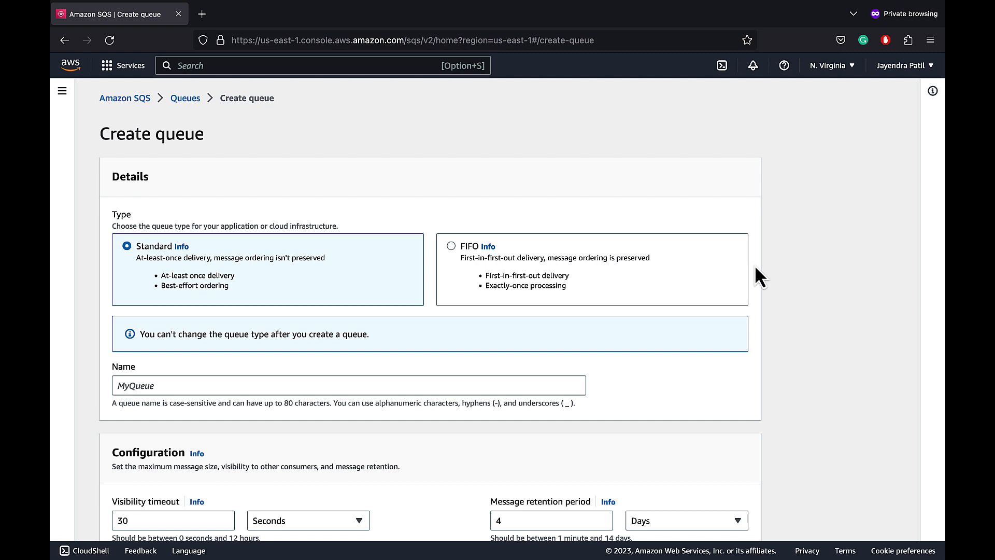
mouse_move(634, 246)
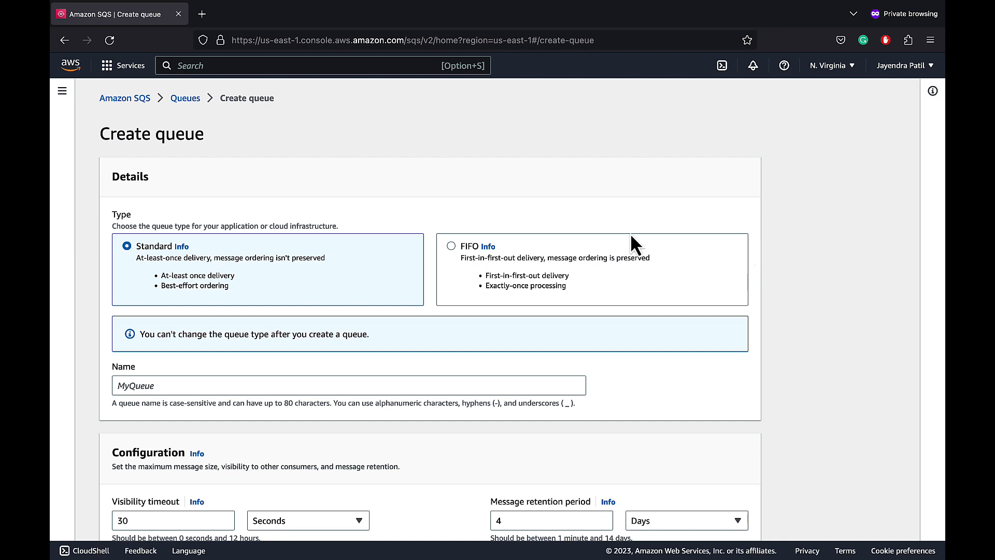
click(450, 245)
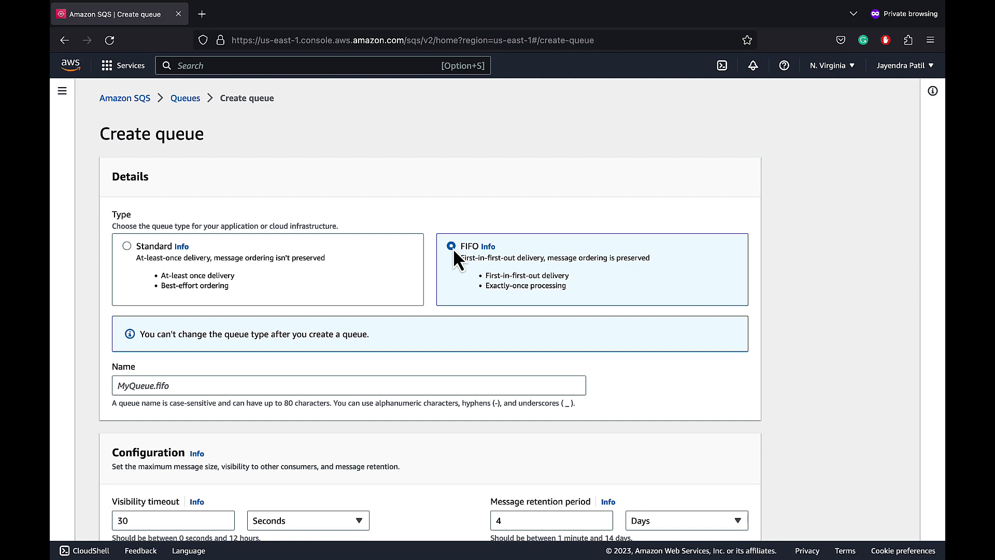
mouse_move(127, 259)
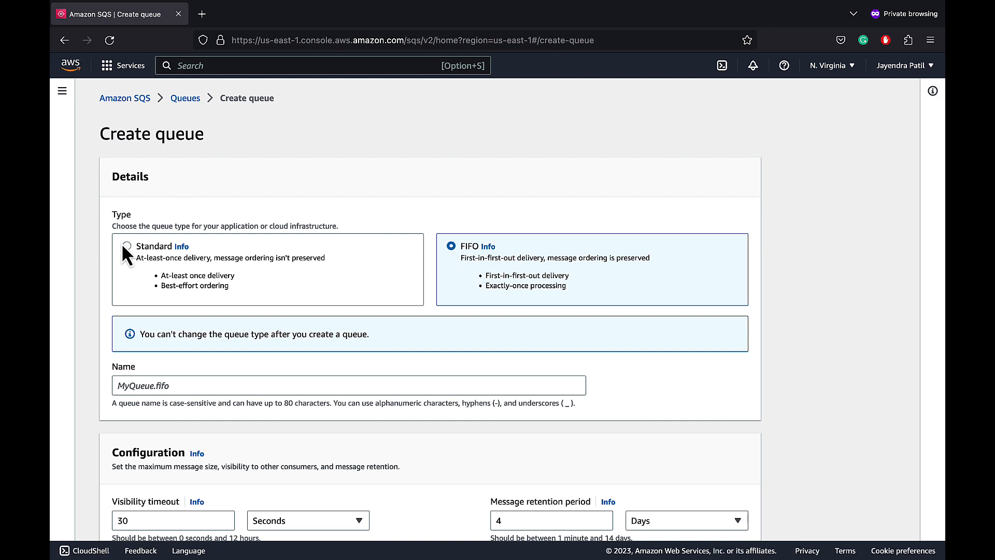
click(127, 246)
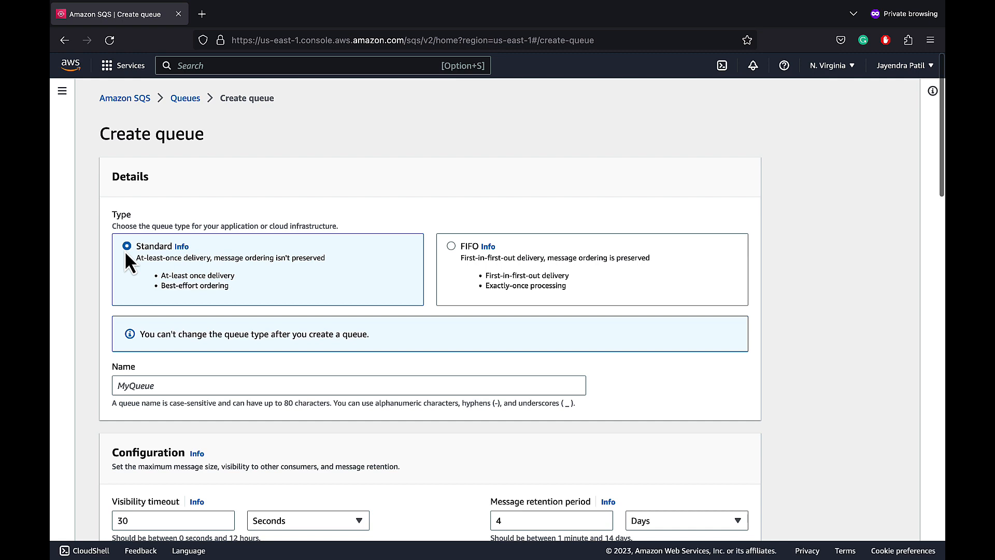
mouse_move(136, 306)
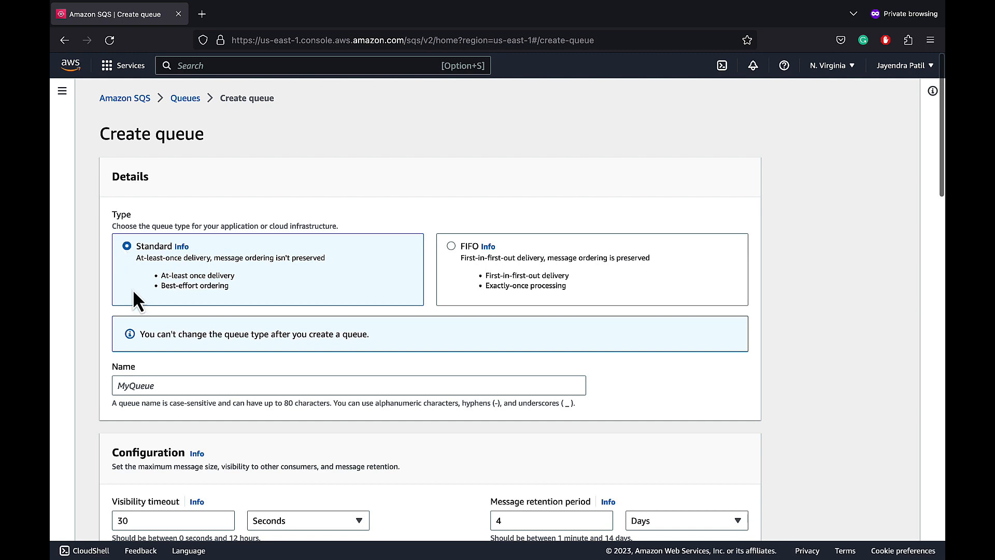
text(jay-demo-queue)
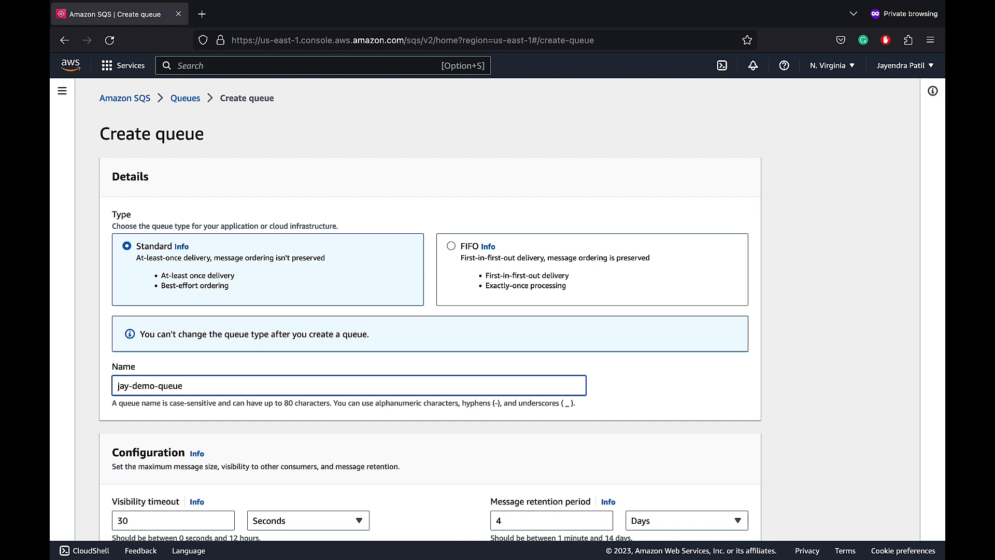
scroll(down, 3)
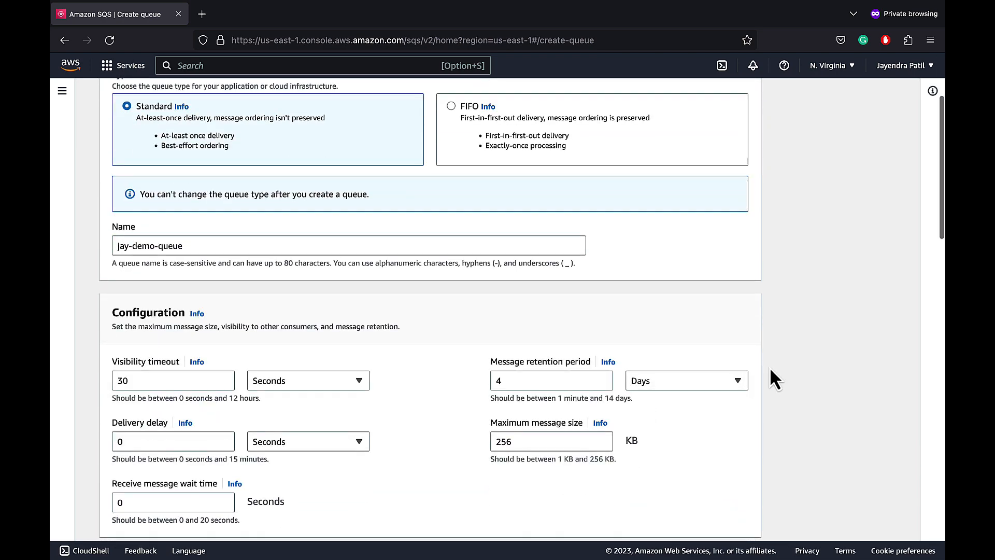
scroll(down, 3)
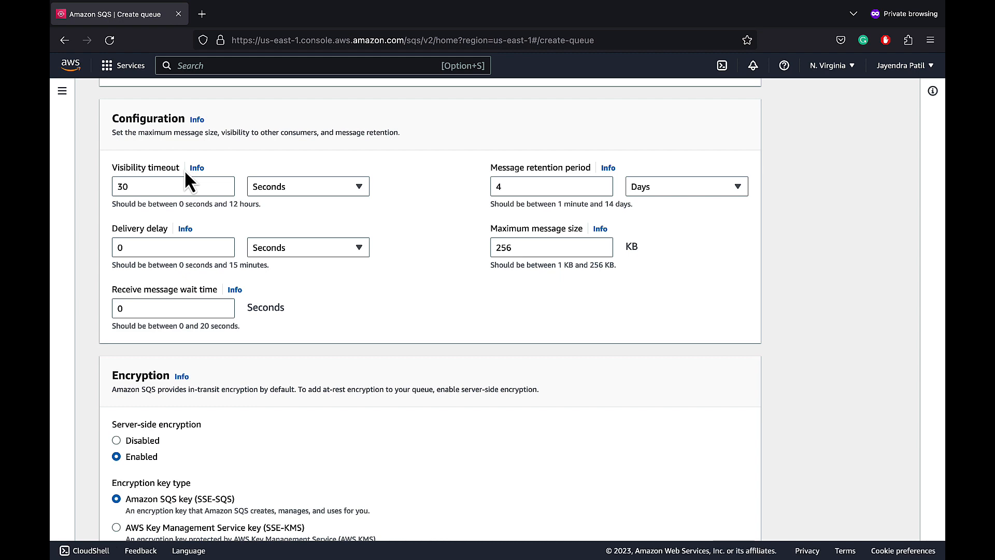
mouse_move(485, 189)
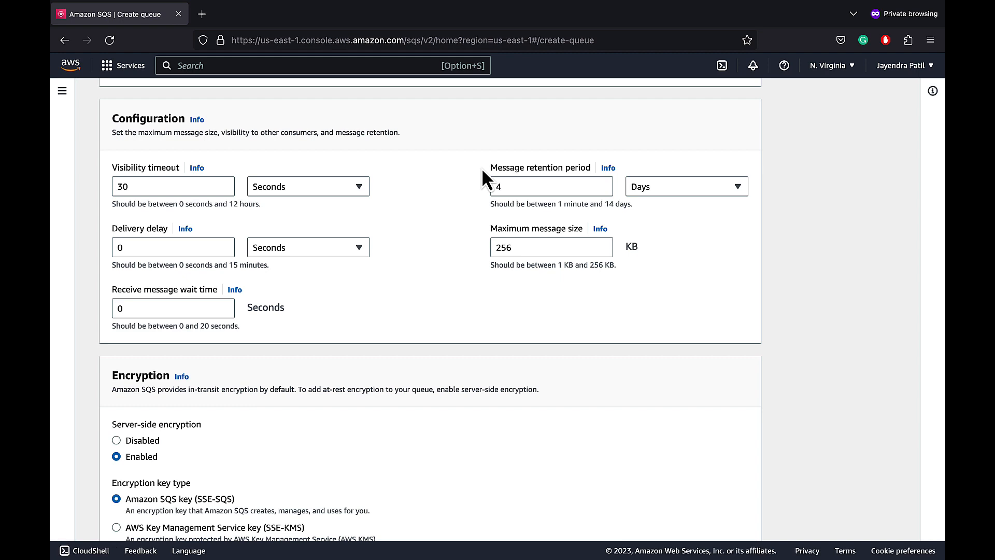
mouse_move(206, 242)
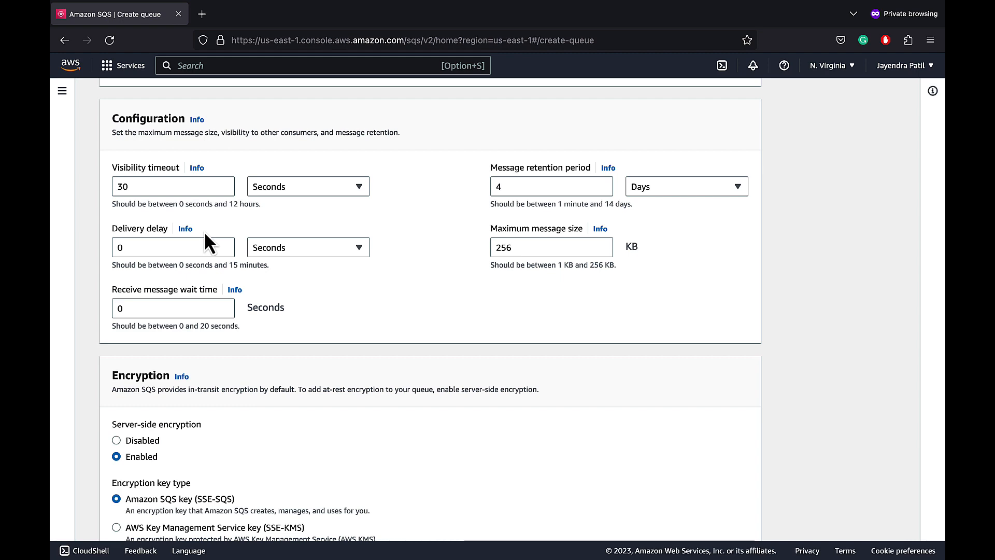
mouse_move(482, 238)
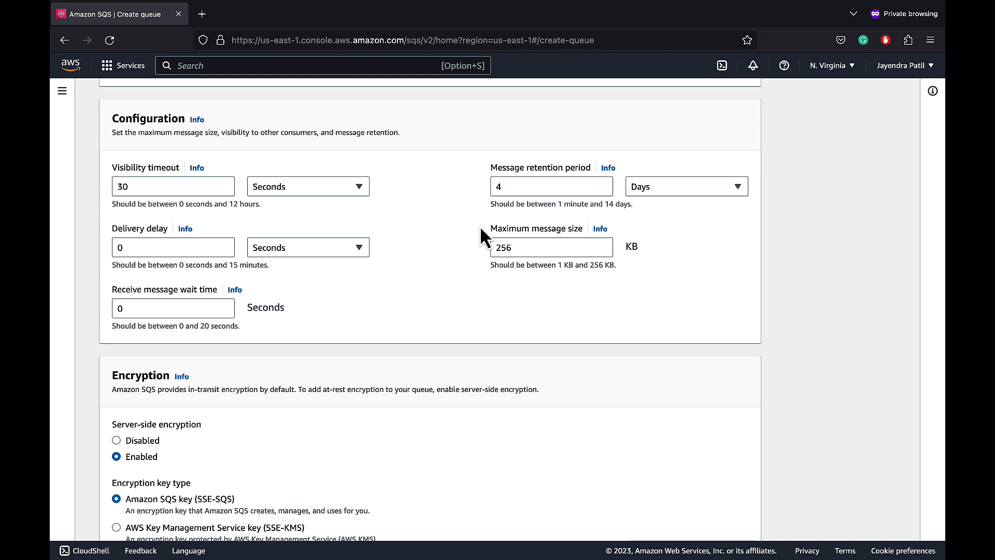
mouse_move(262, 297)
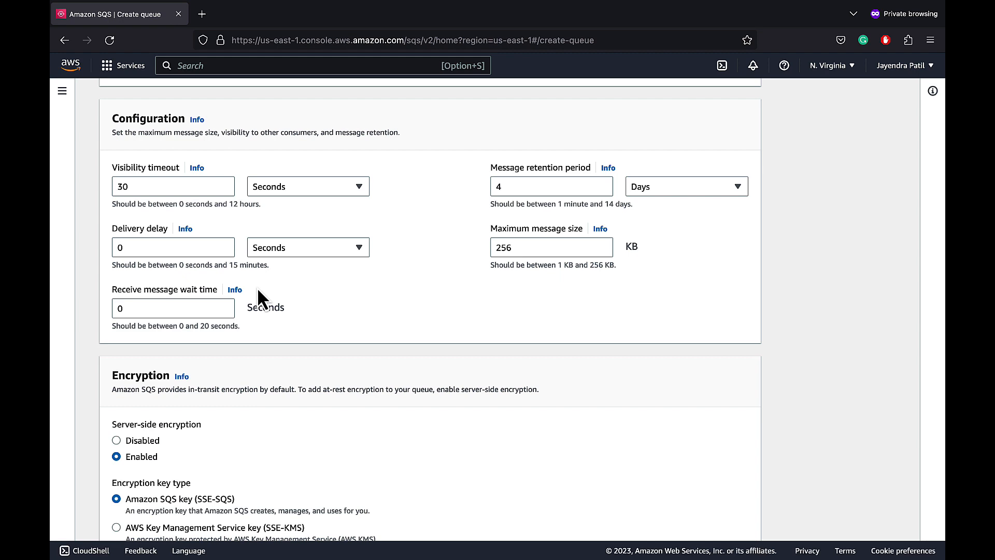
mouse_move(390, 288)
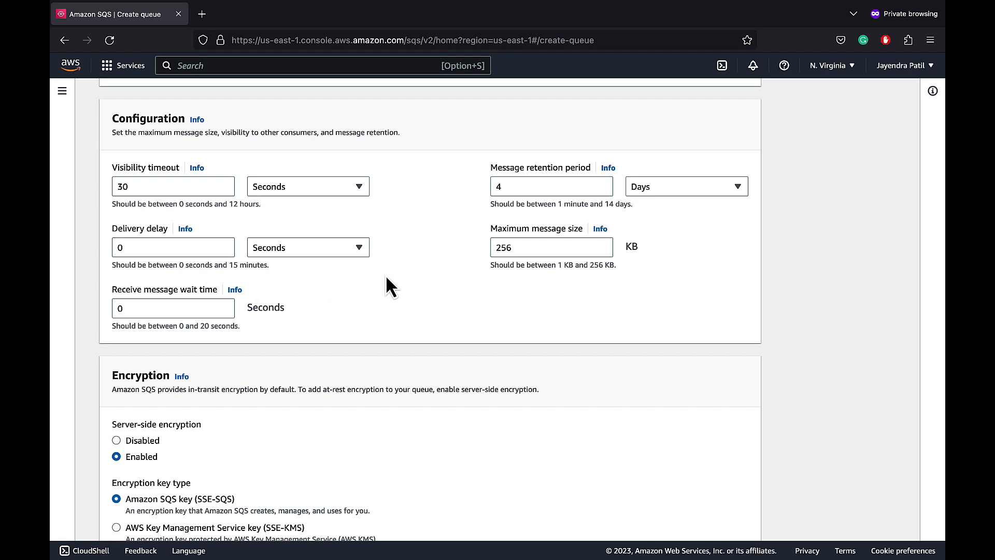
mouse_move(410, 288)
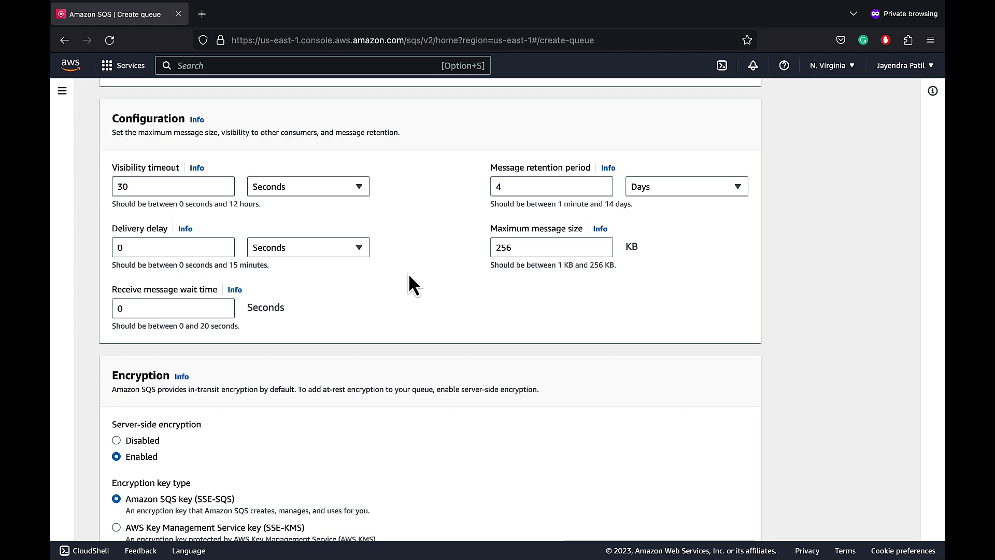
mouse_move(794, 433)
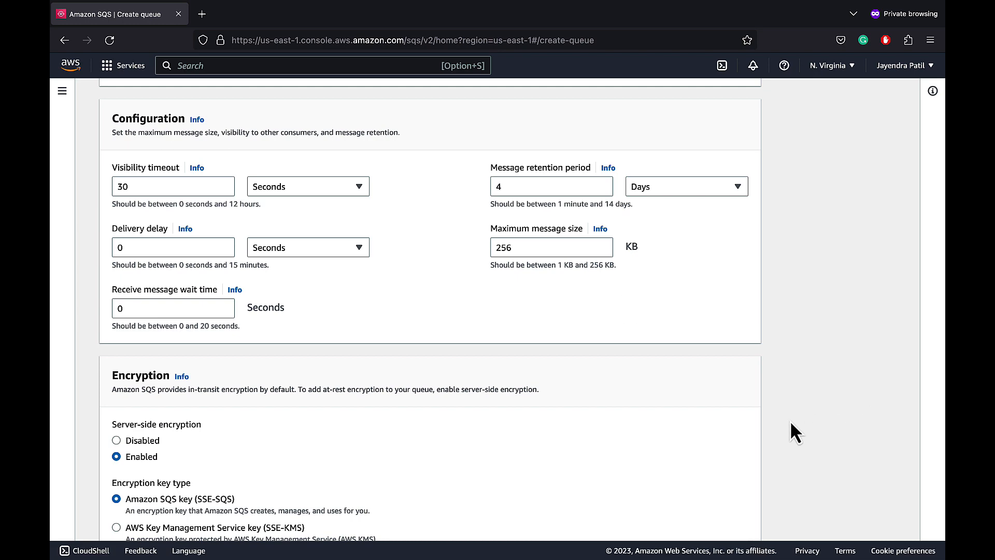
Step: Try encryption Disabled, Enabled and SSE-KMS, then settle on the SSE-SQS key
scroll(down, 3)
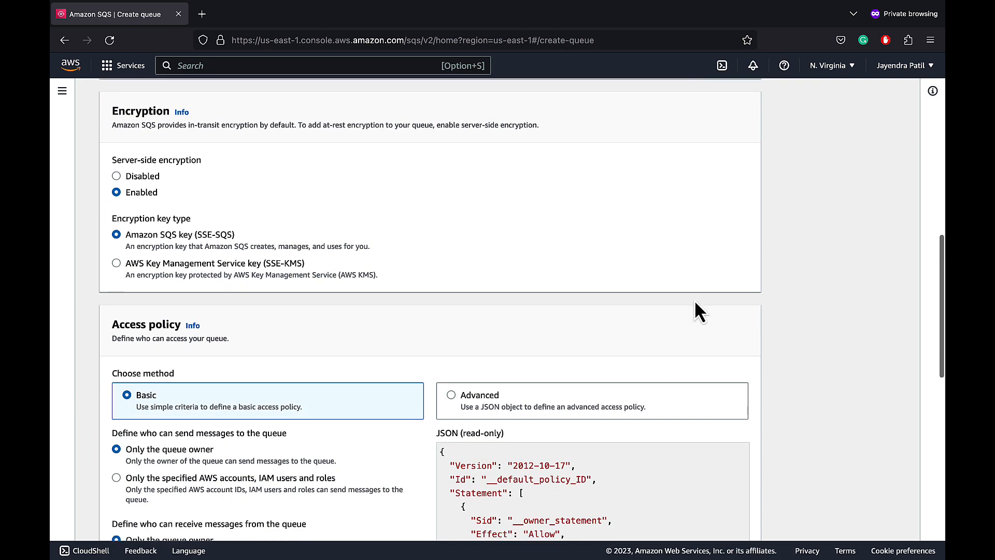
mouse_move(563, 200)
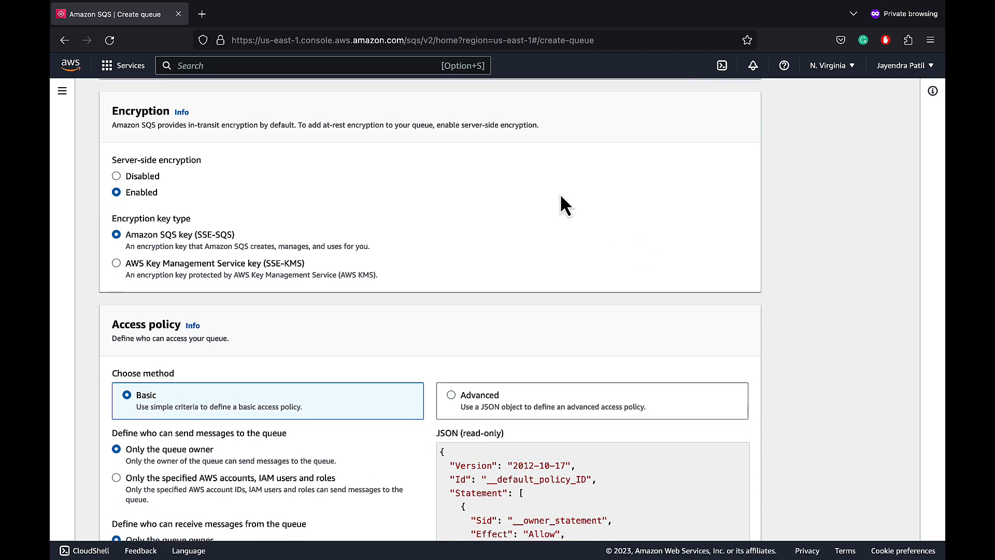
click(116, 176)
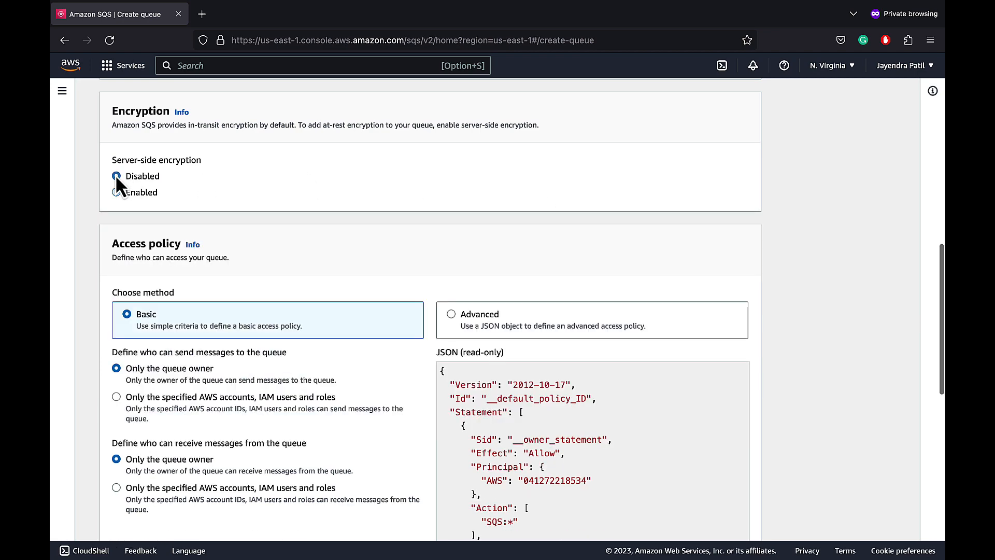
click(117, 192)
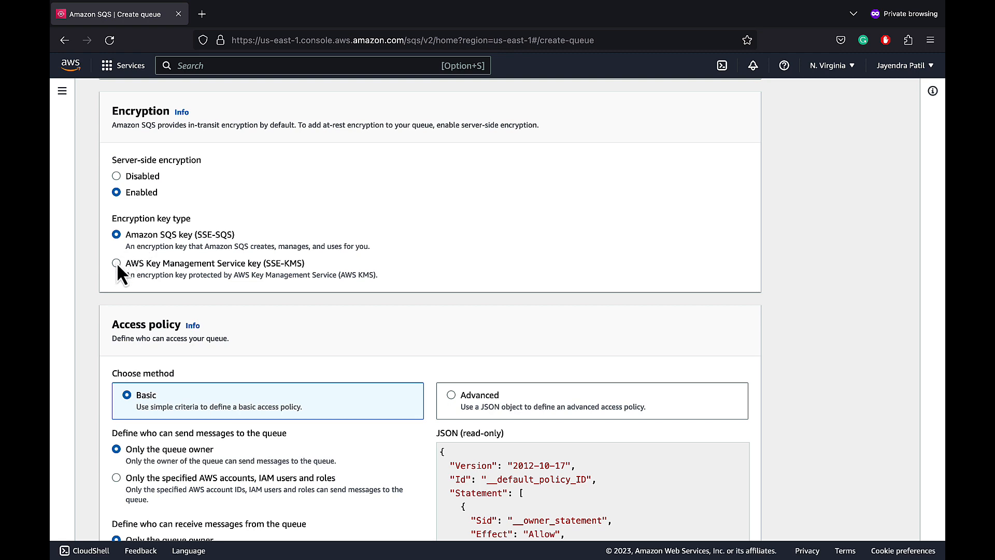
click(116, 263)
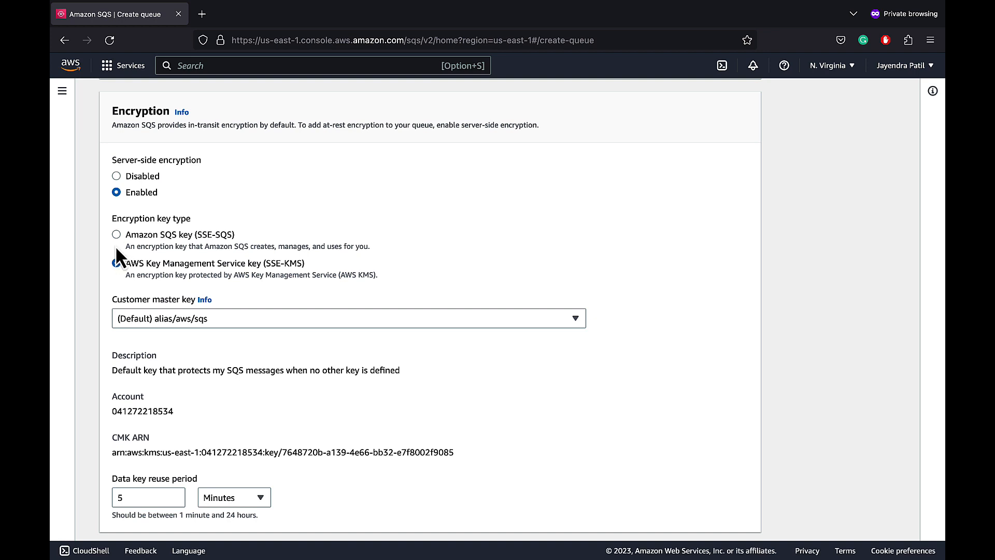
click(116, 235)
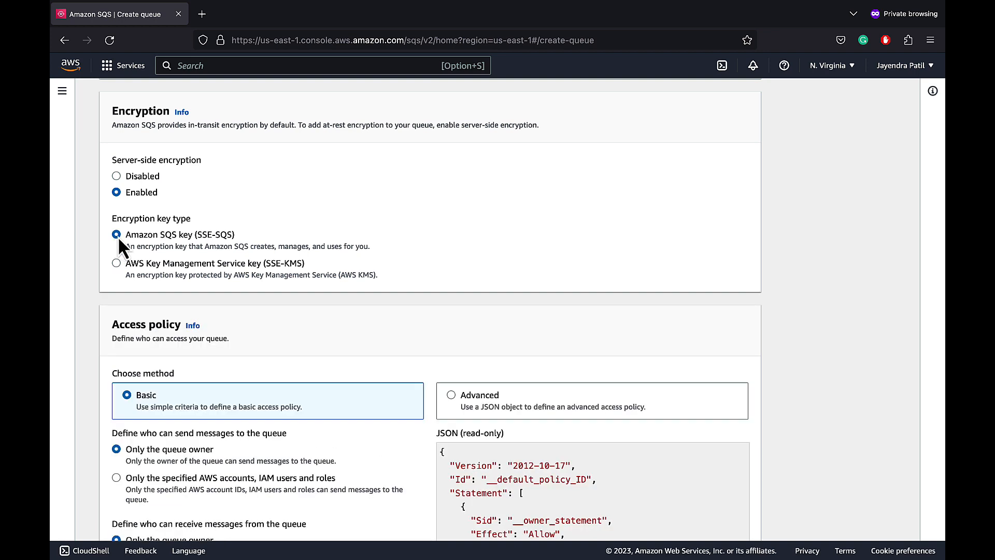
mouse_move(132, 251)
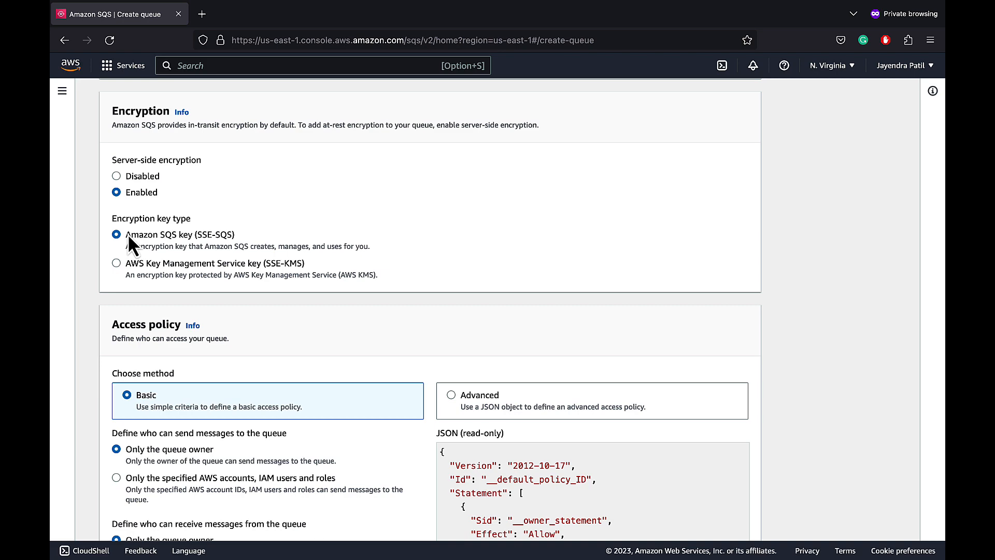
scroll(down, 3)
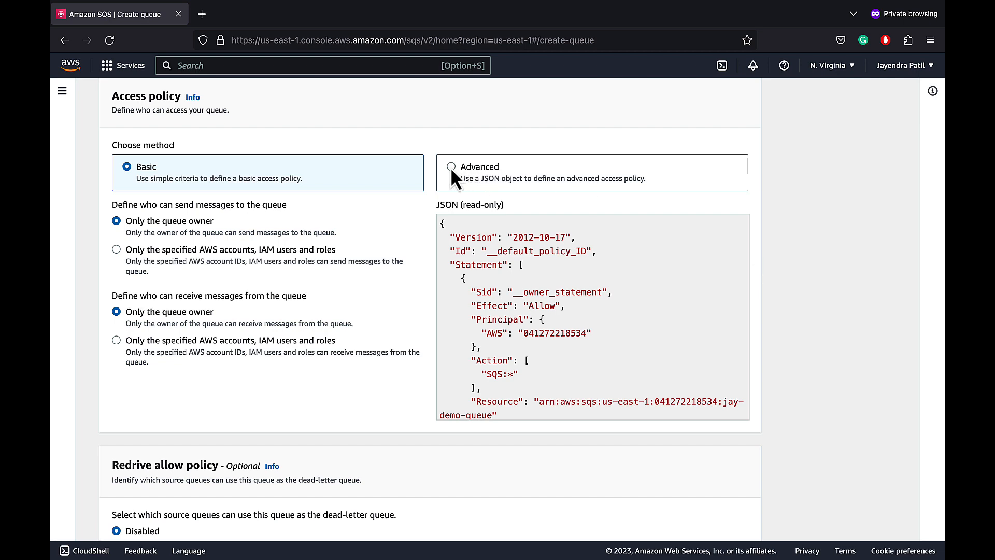
click(451, 167)
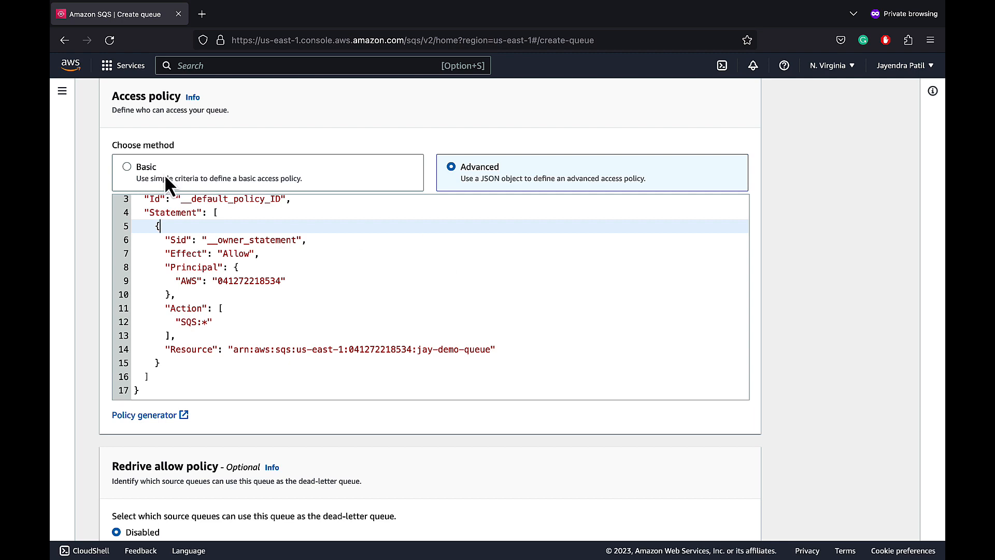
click(127, 167)
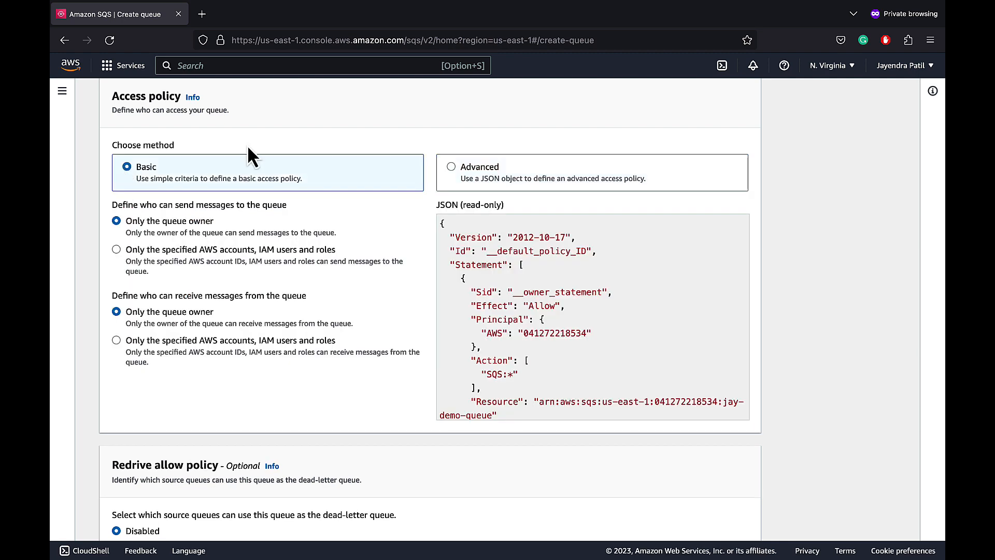
mouse_move(770, 268)
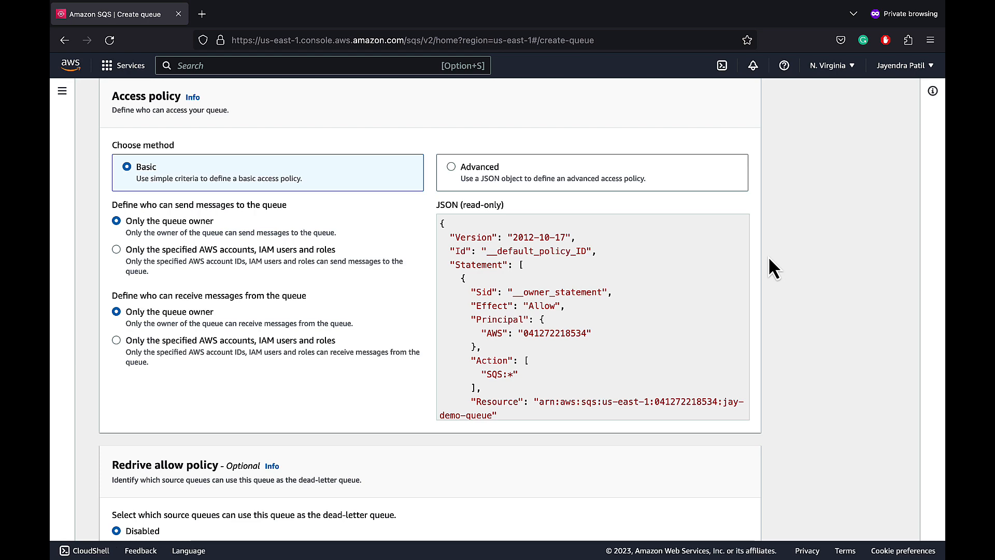
scroll(down, 3)
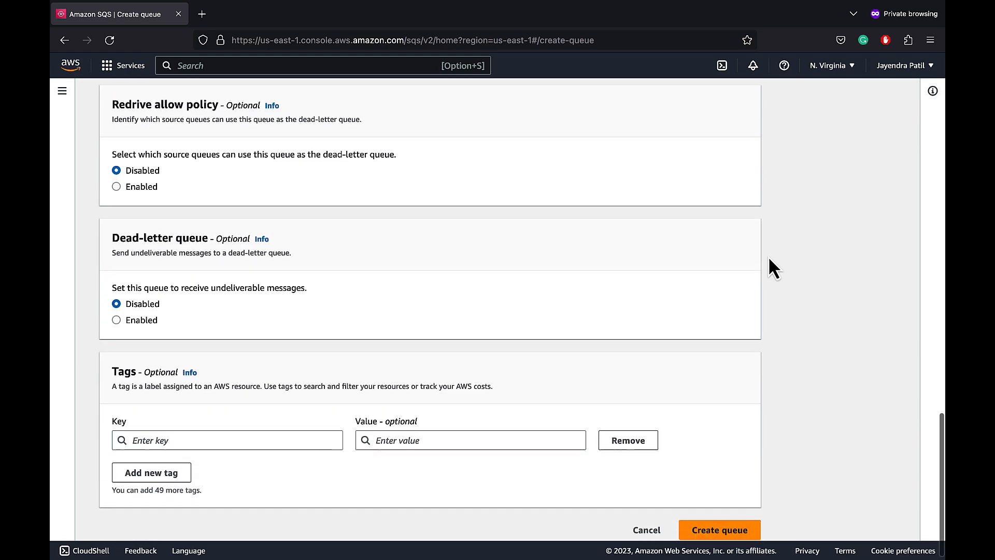
mouse_move(608, 164)
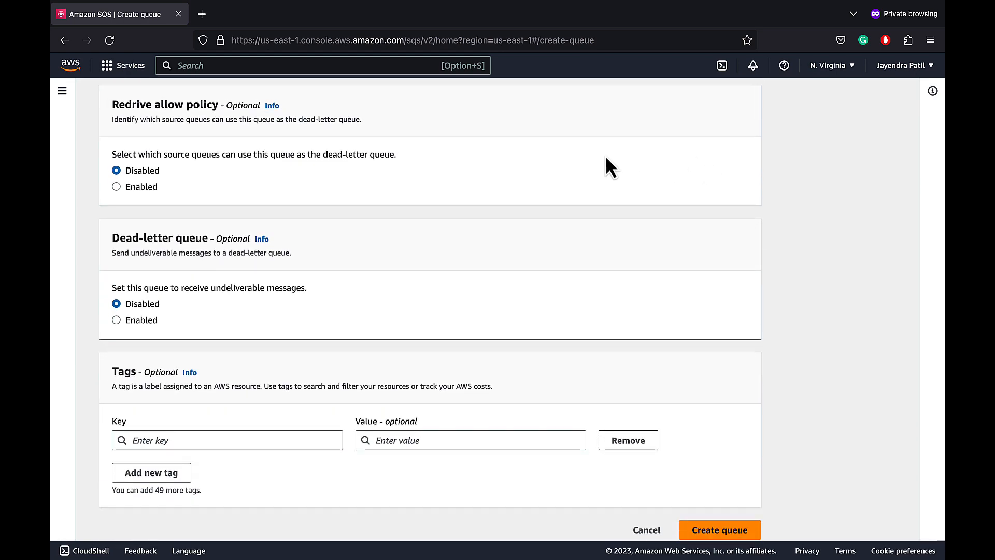
mouse_move(741, 174)
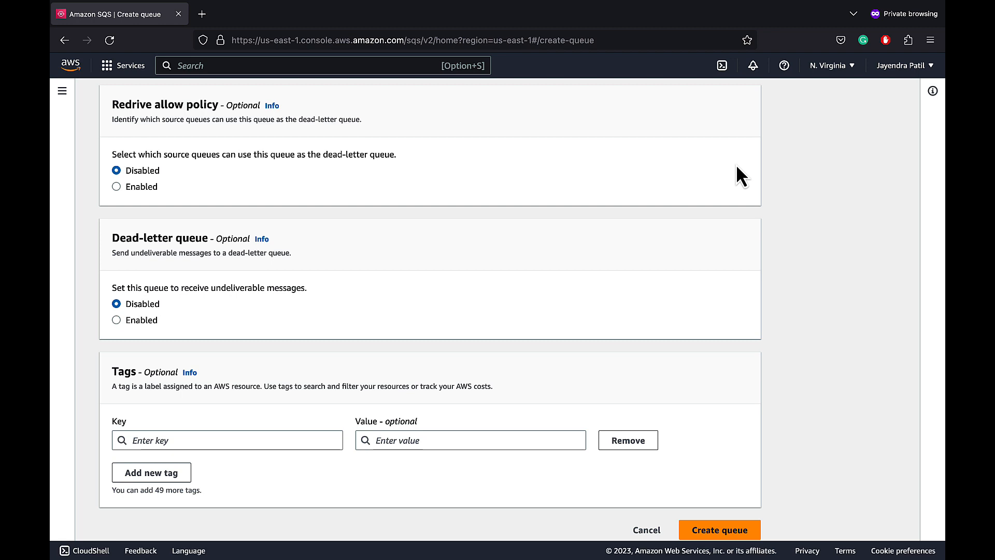
scroll(down, 3)
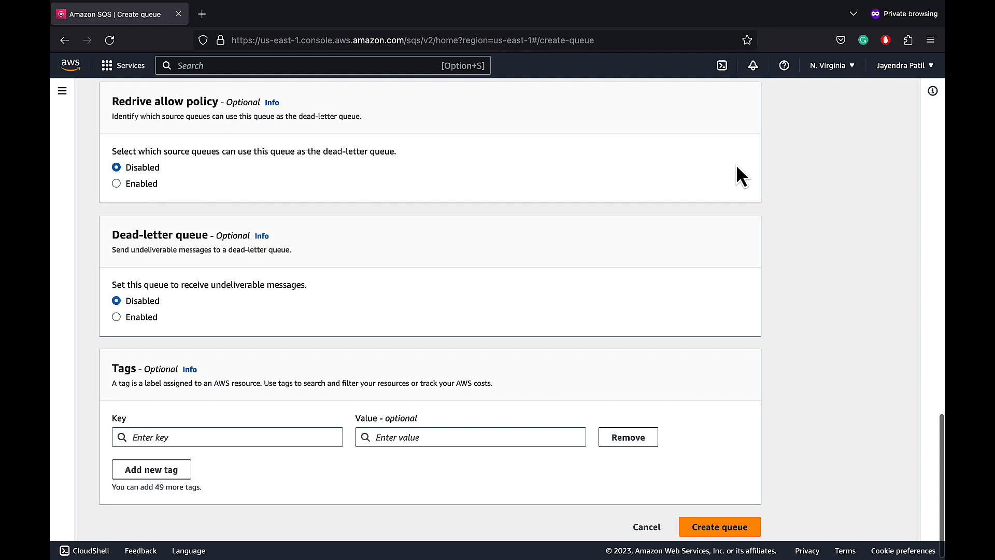
scroll(down, 3)
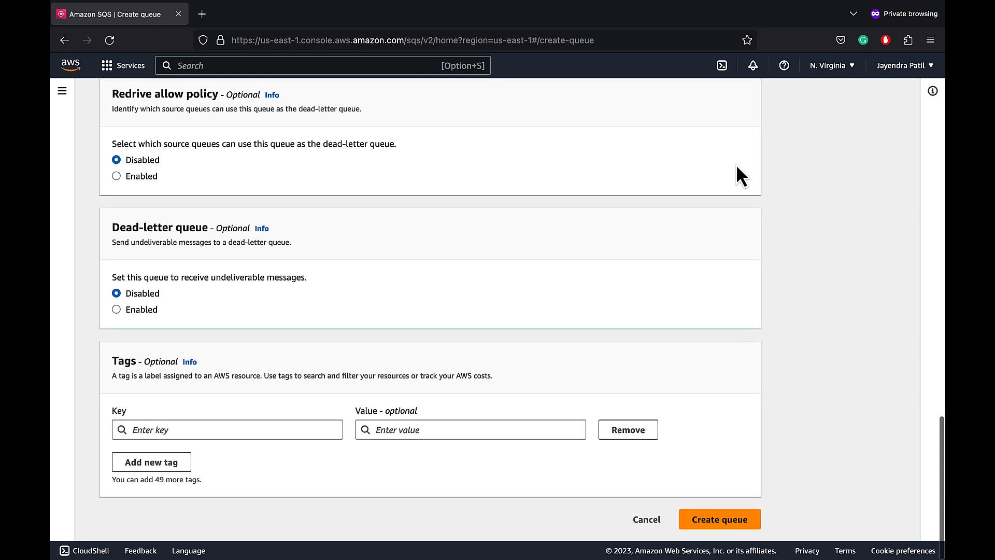
mouse_move(736, 299)
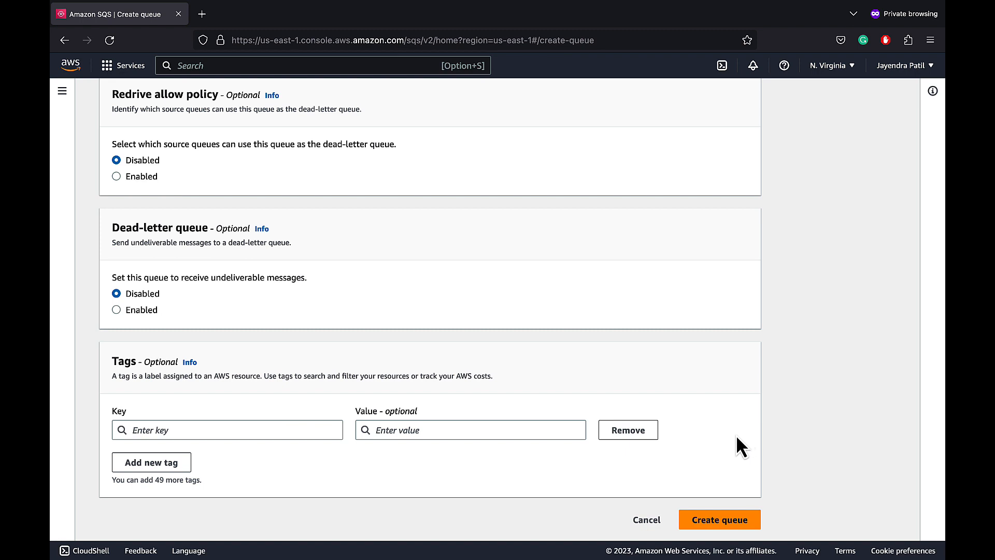
mouse_move(731, 477)
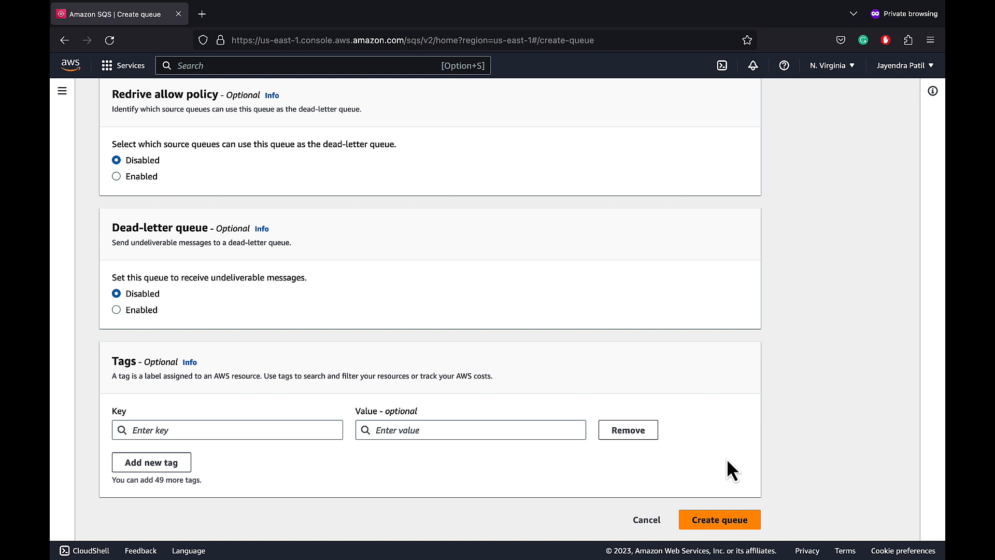
Step: Create jay-demo-queue and view the SNS subscriptions tab on its details page
click(720, 520)
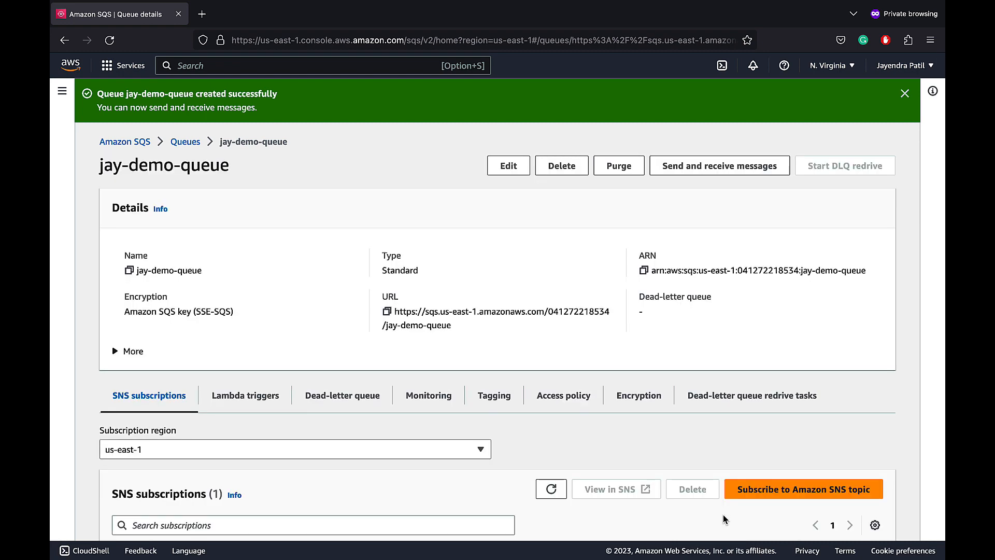
mouse_move(905, 94)
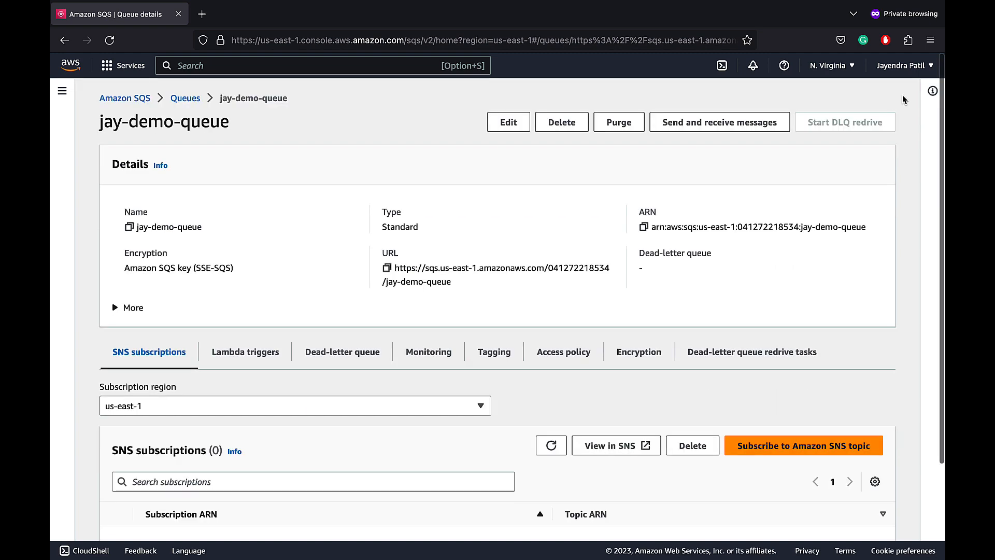
mouse_move(900, 269)
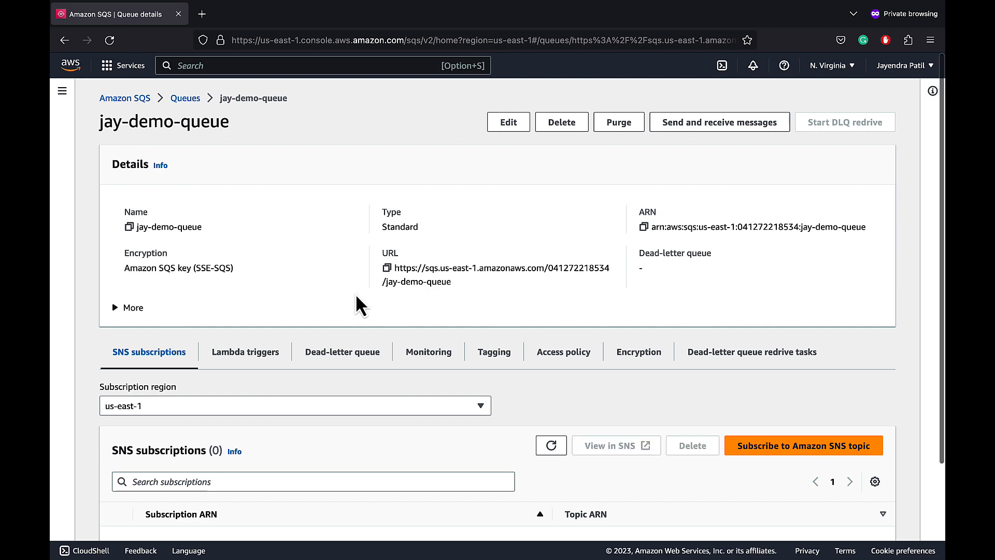
click(127, 307)
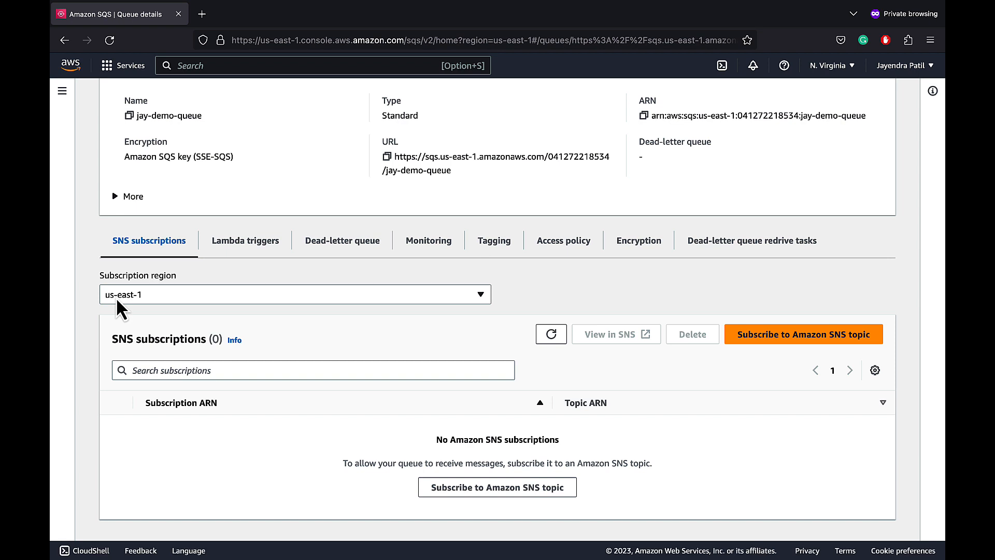
mouse_move(179, 288)
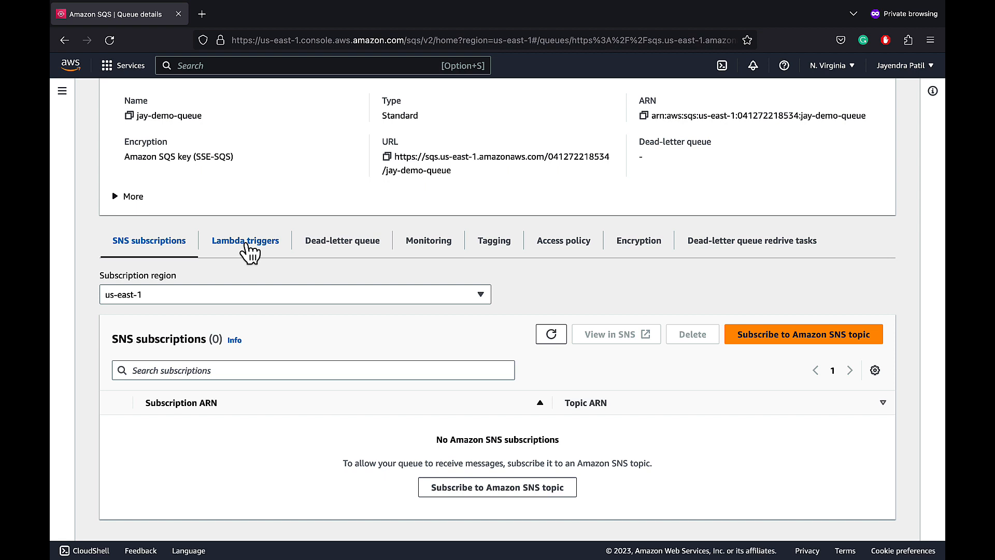
Step: Browse the Lambda triggers, dead-letter queue, monitoring, tags, access policy and redrive tabs
click(245, 241)
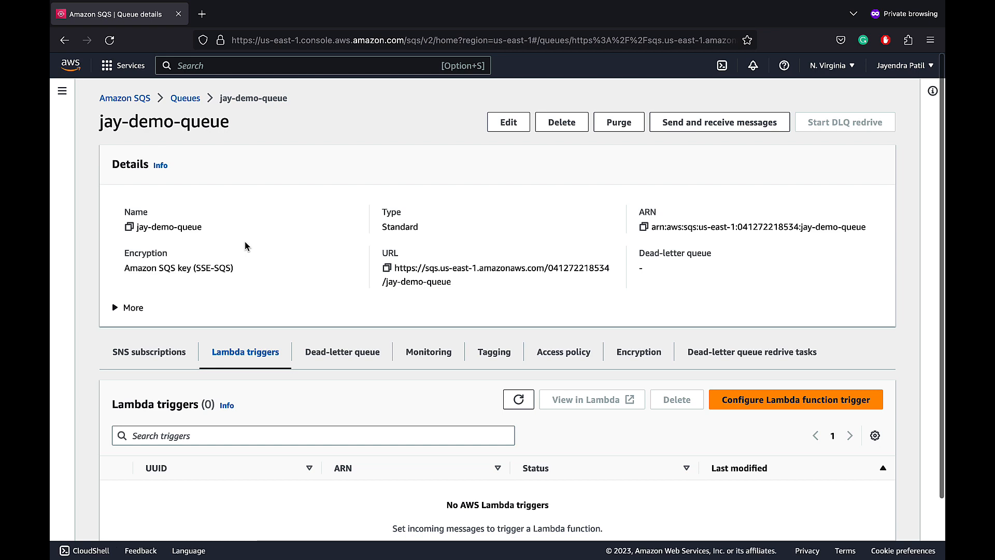
mouse_move(347, 359)
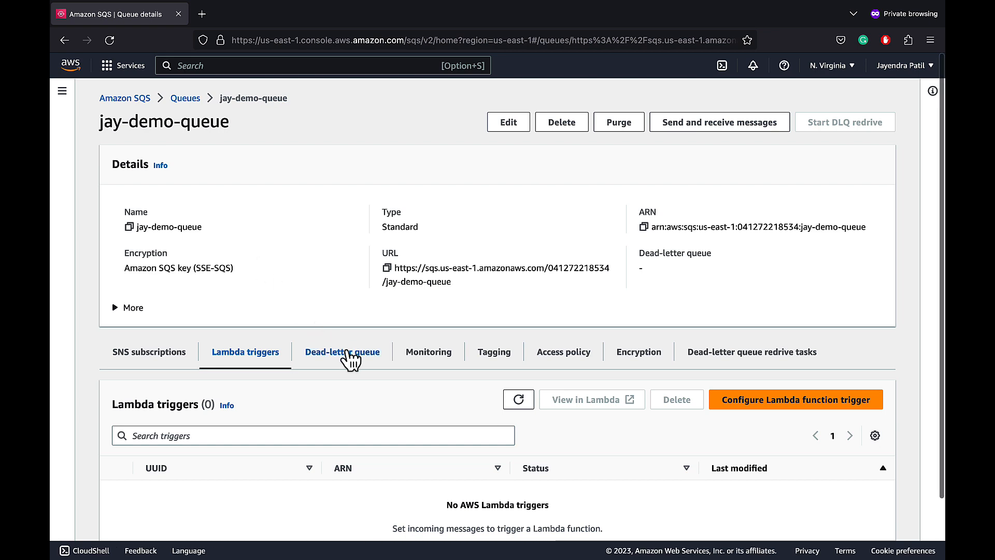
click(342, 352)
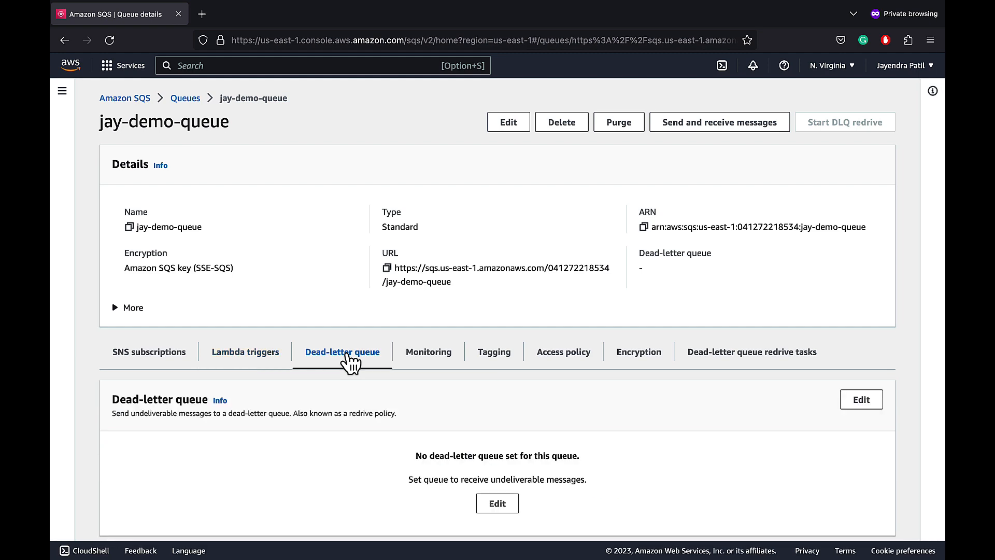
click(429, 351)
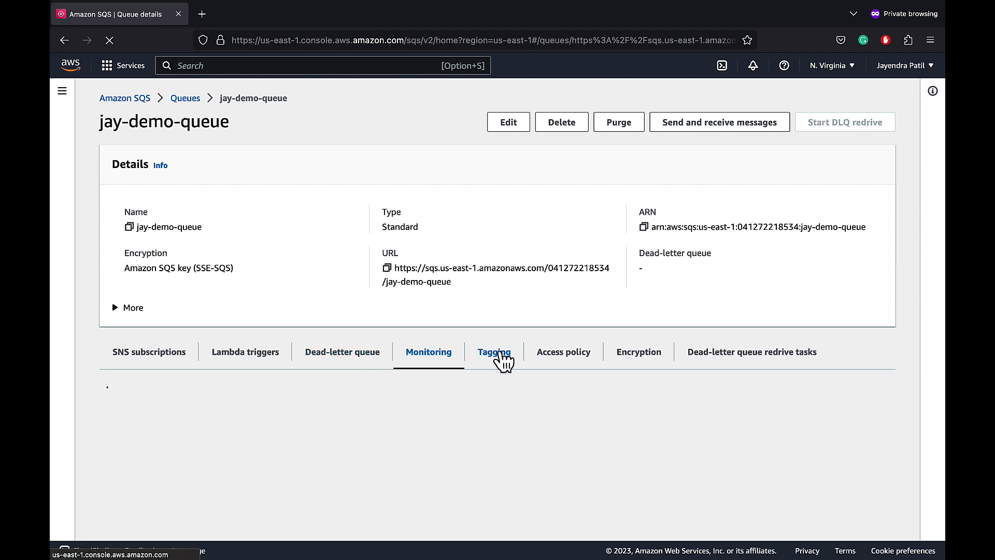
click(429, 352)
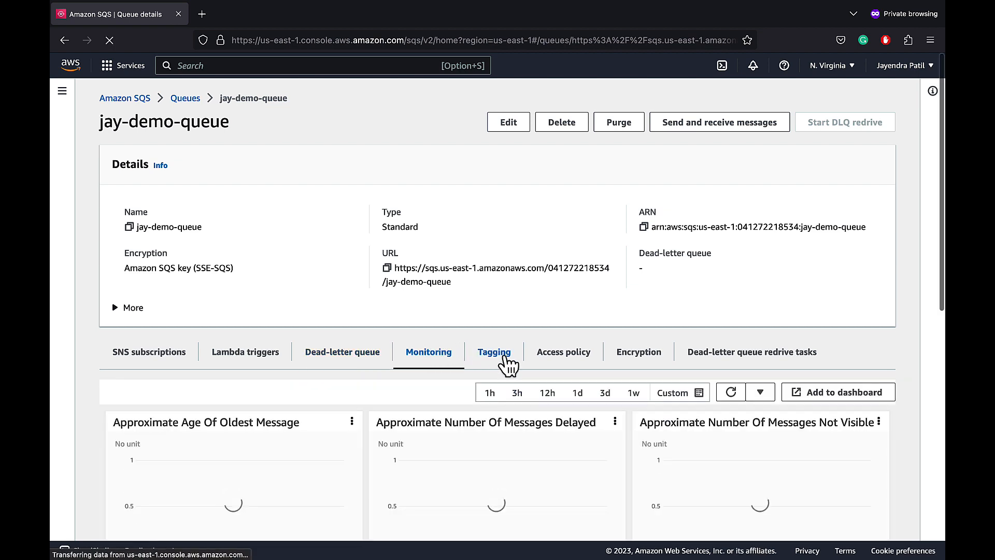
click(494, 352)
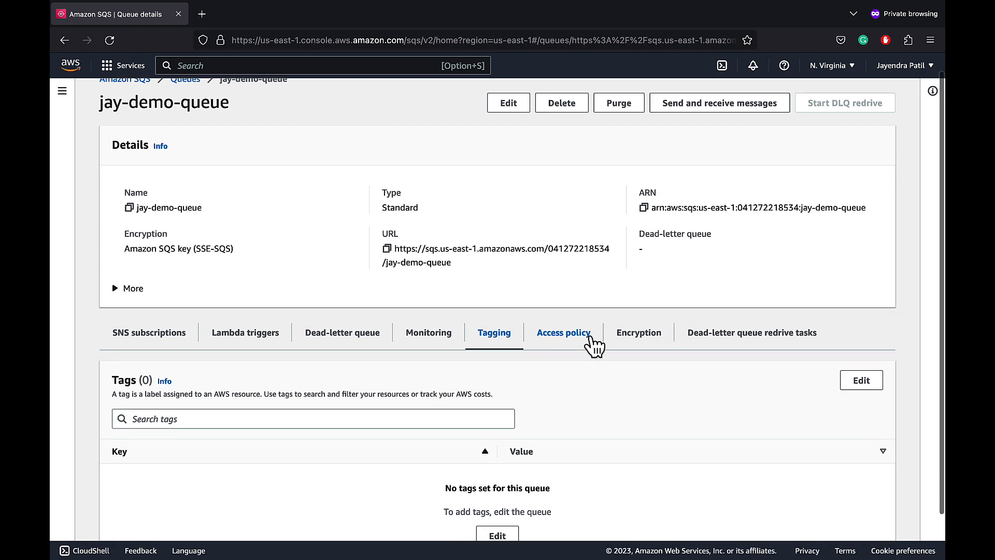
click(564, 332)
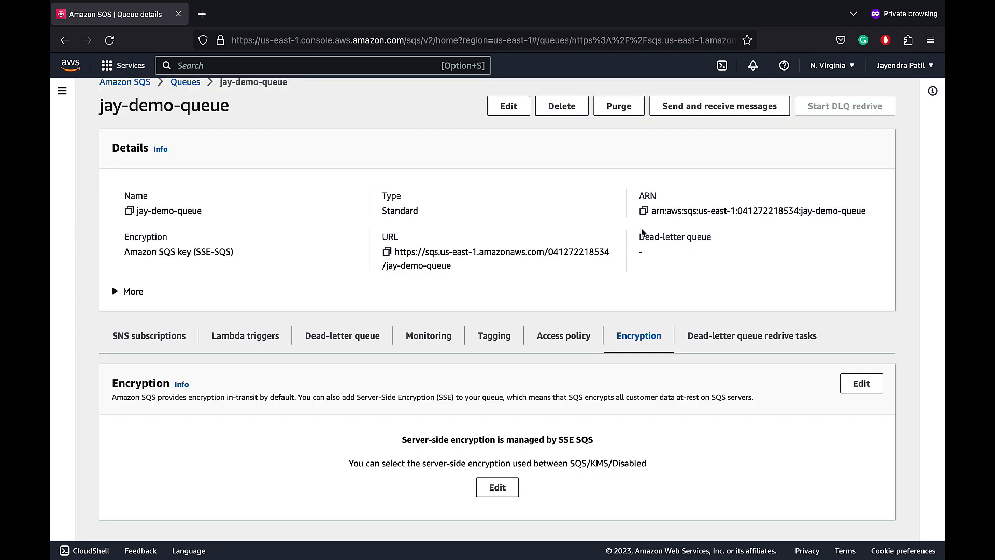
click(751, 335)
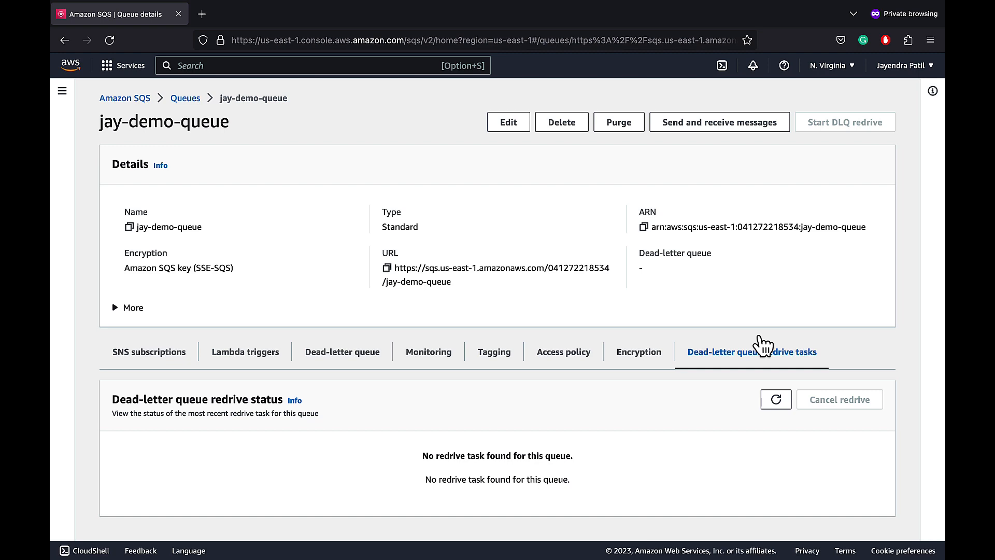
mouse_move(710, 132)
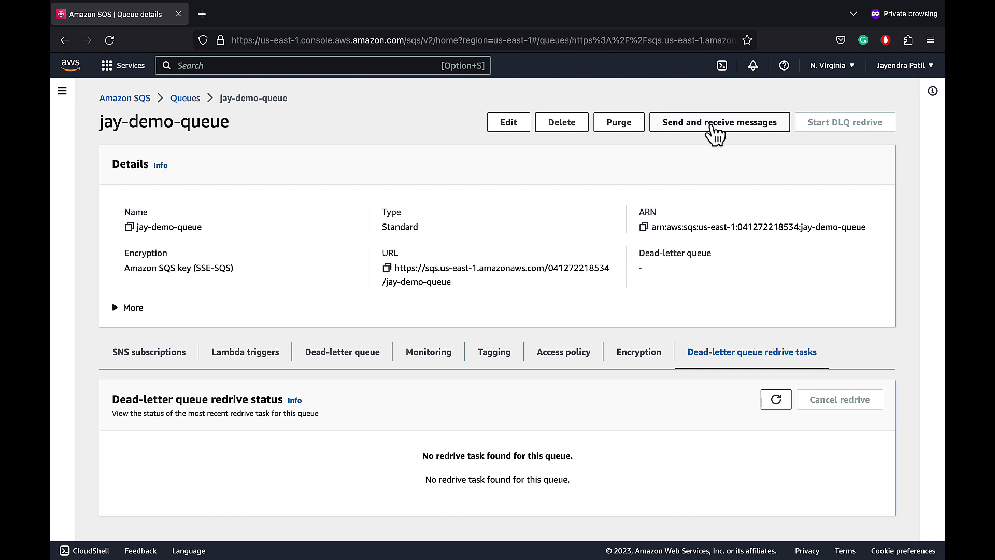
Step: Send 'Message from Console' to the queue, briefly expanding Message attributes
click(720, 122)
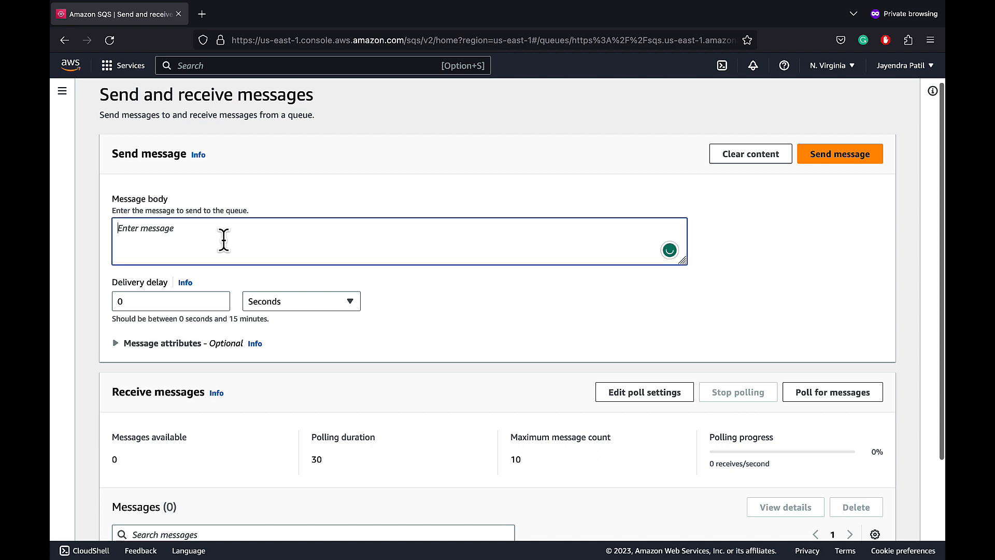
text(Message from Console)
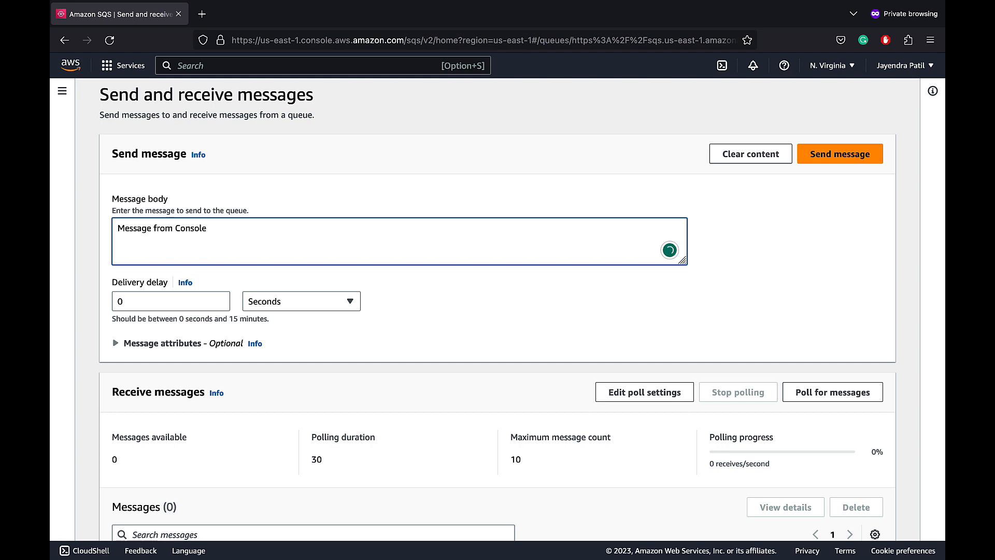
mouse_move(458, 199)
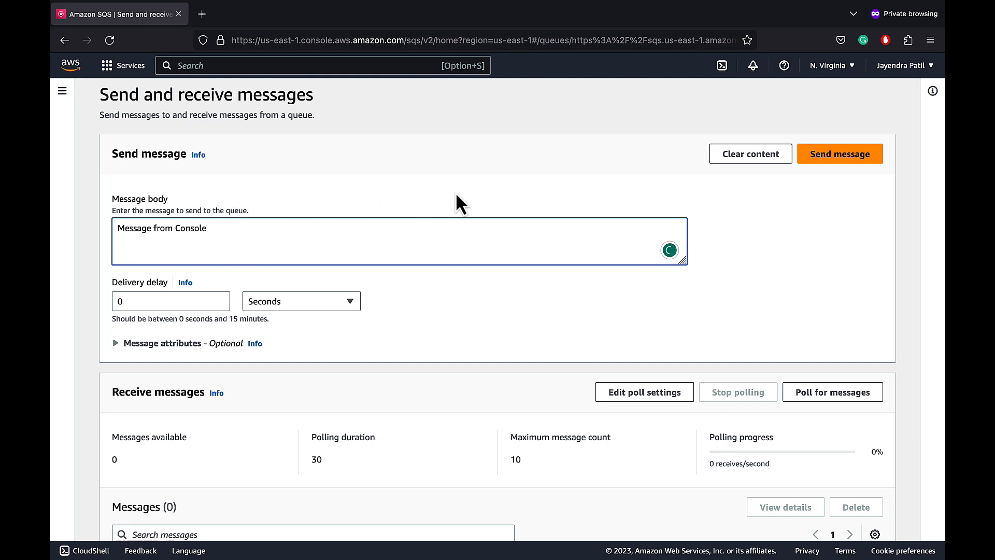
click(840, 154)
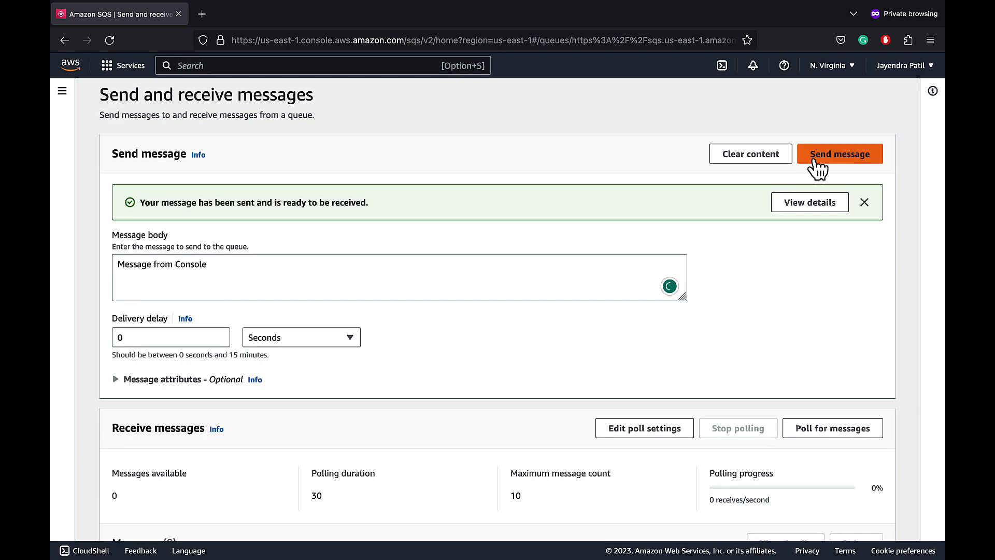
mouse_move(870, 261)
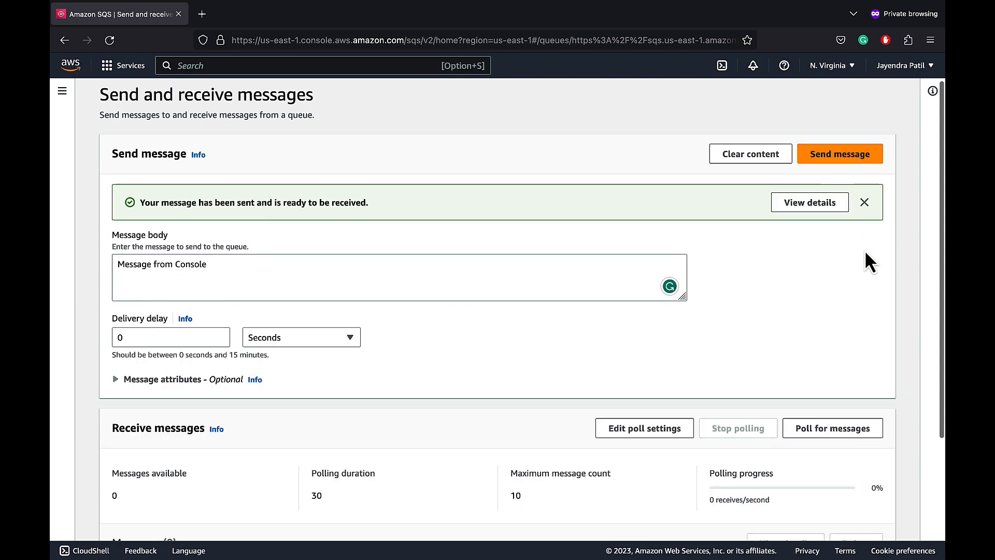
scroll(down, 3)
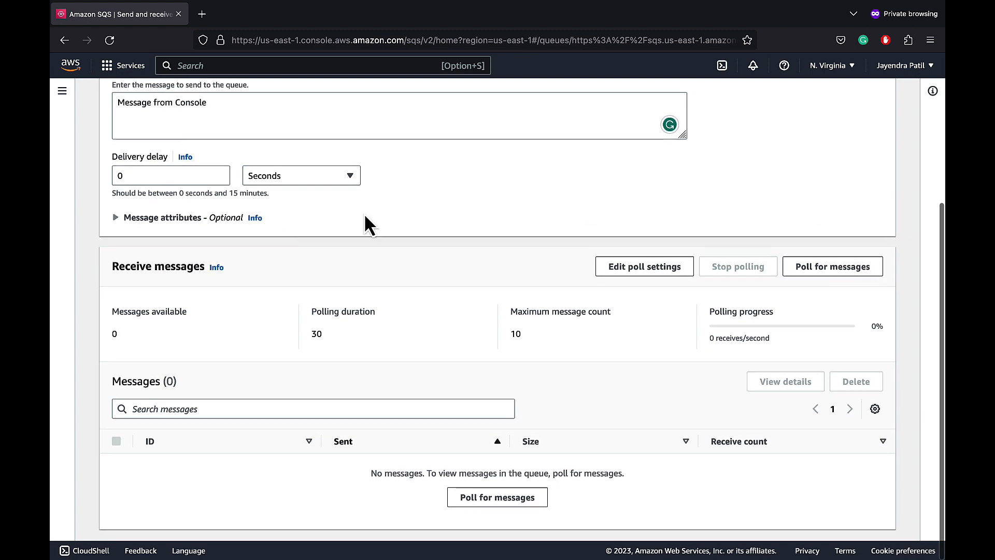
click(116, 217)
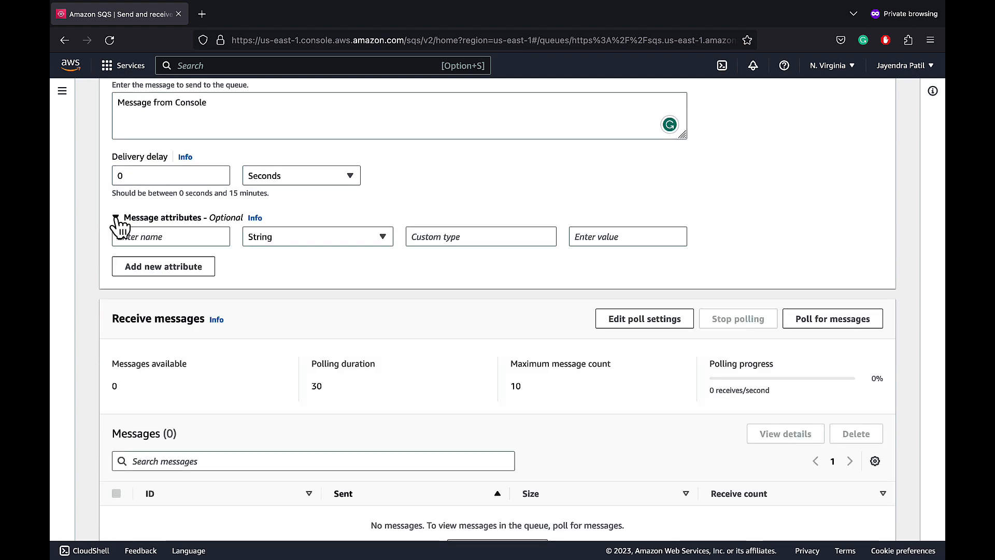
click(116, 218)
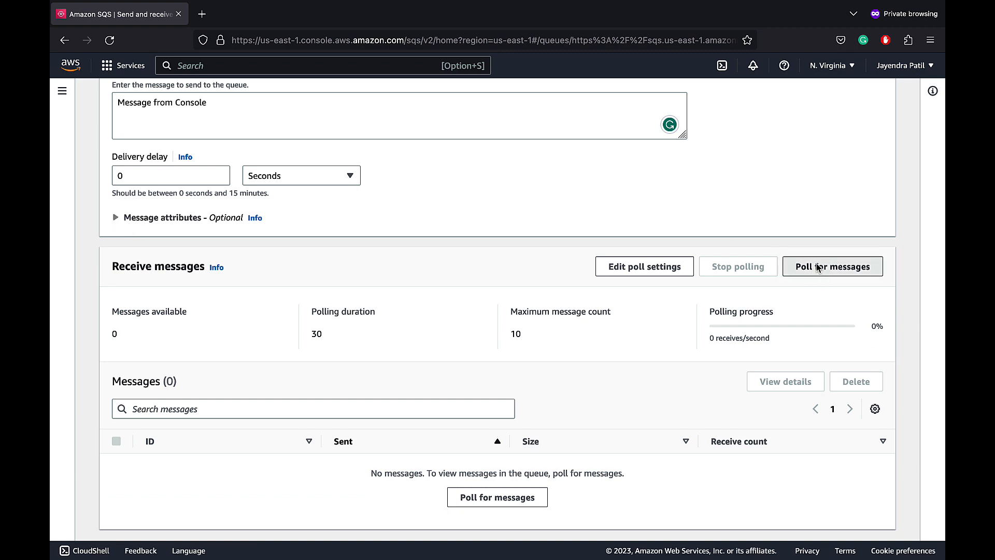
Step: Poll for the message, inspect its body, attributes and details, then select it for deletion
click(833, 266)
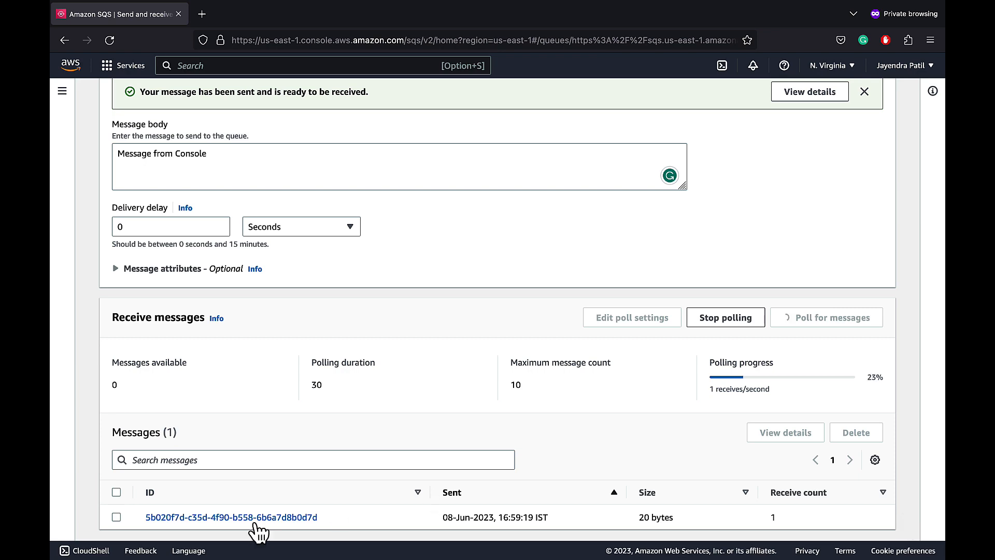
click(230, 517)
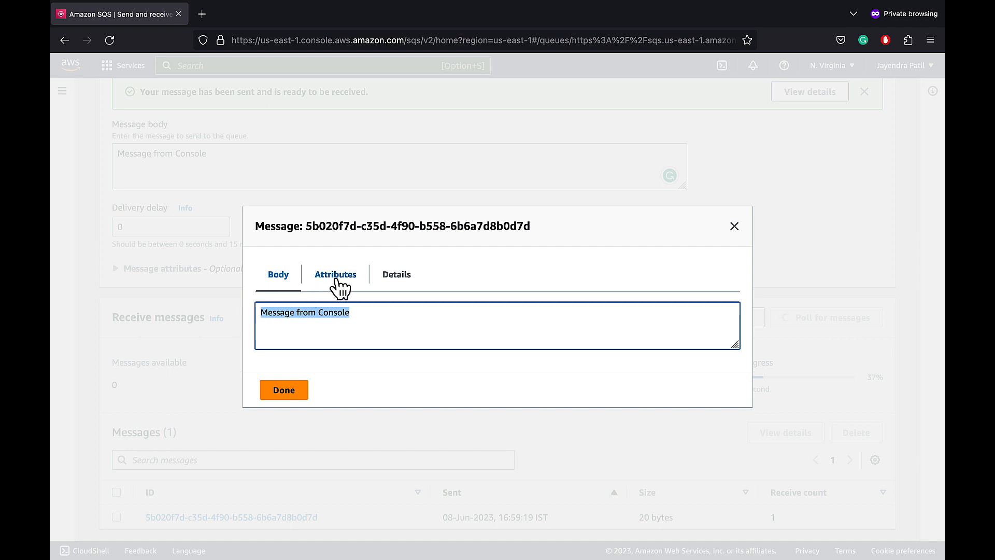
click(335, 275)
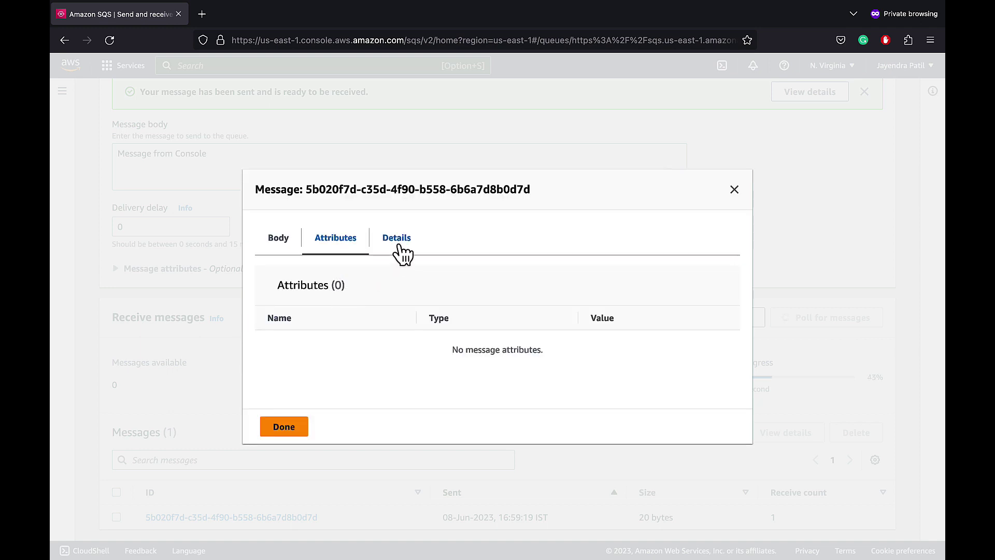
click(396, 237)
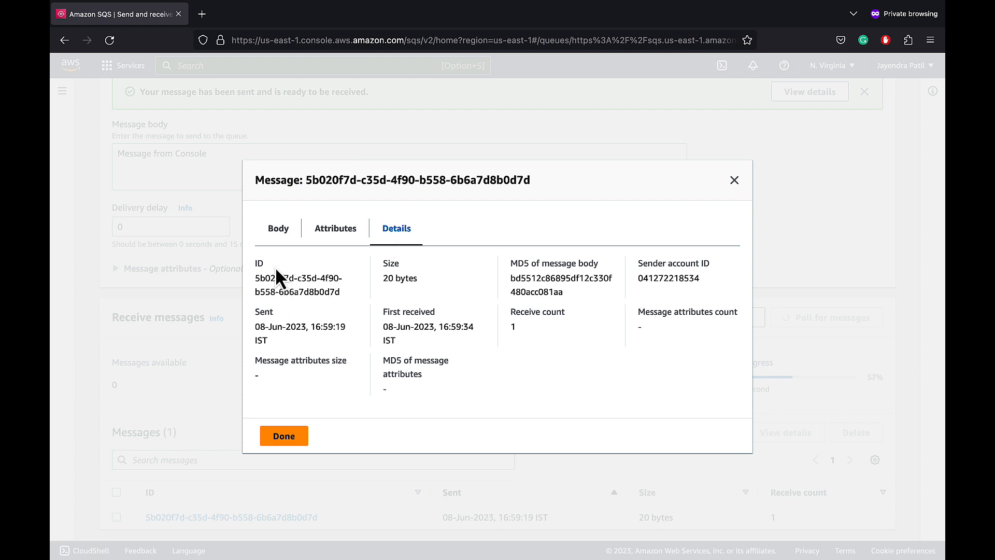
click(283, 436)
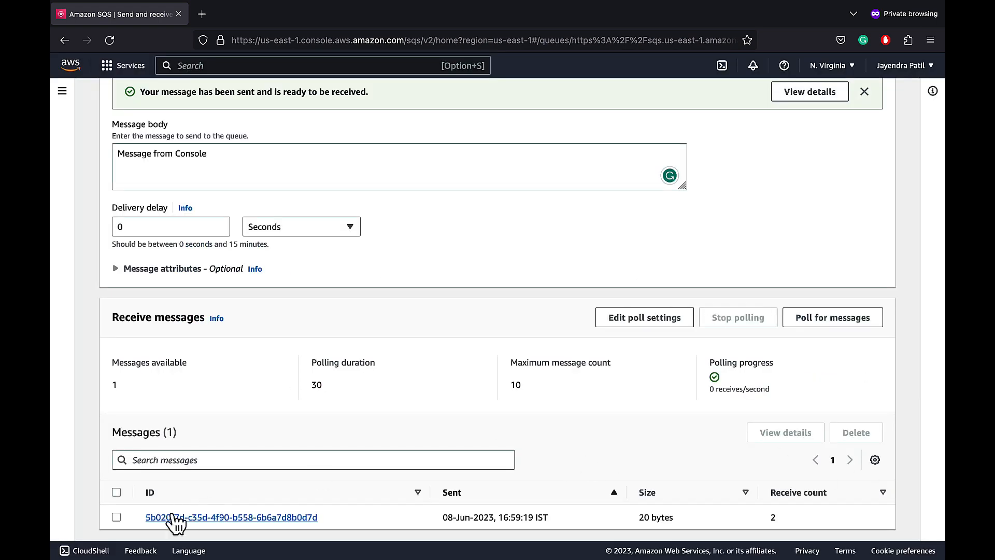
click(116, 517)
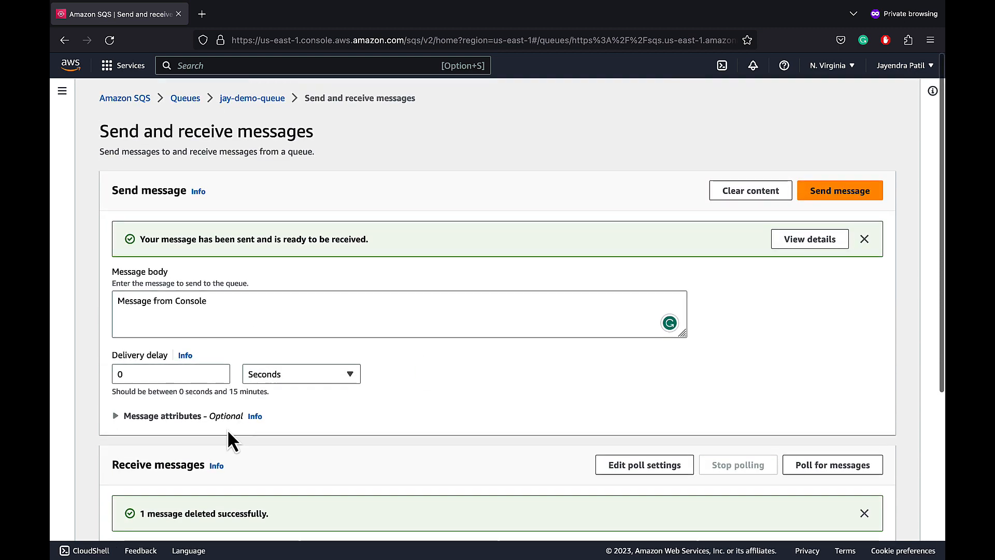
Step: Open and enlarge CloudShell, then run send-message with body 'Message from Cloud Shell'
click(91, 551)
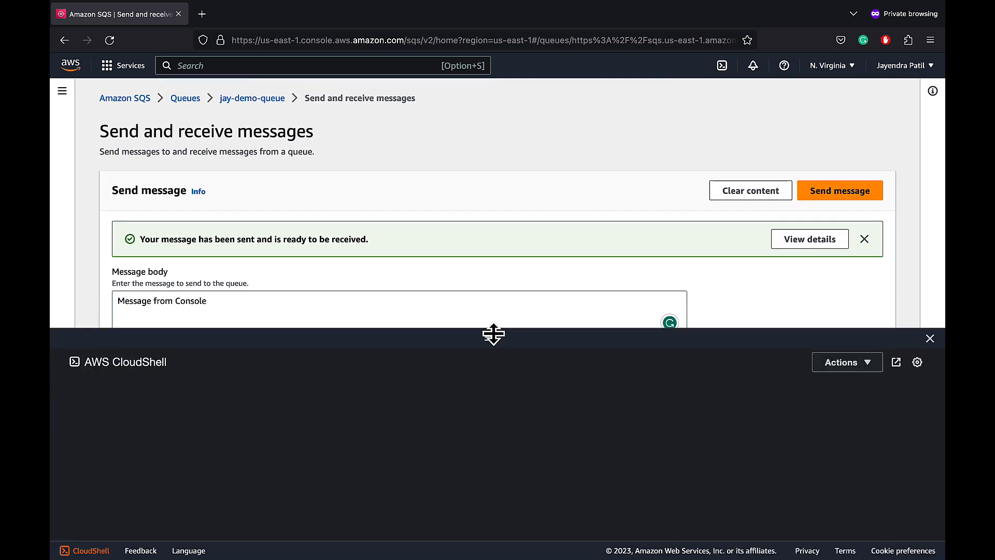
drag(493, 334, 498, 286)
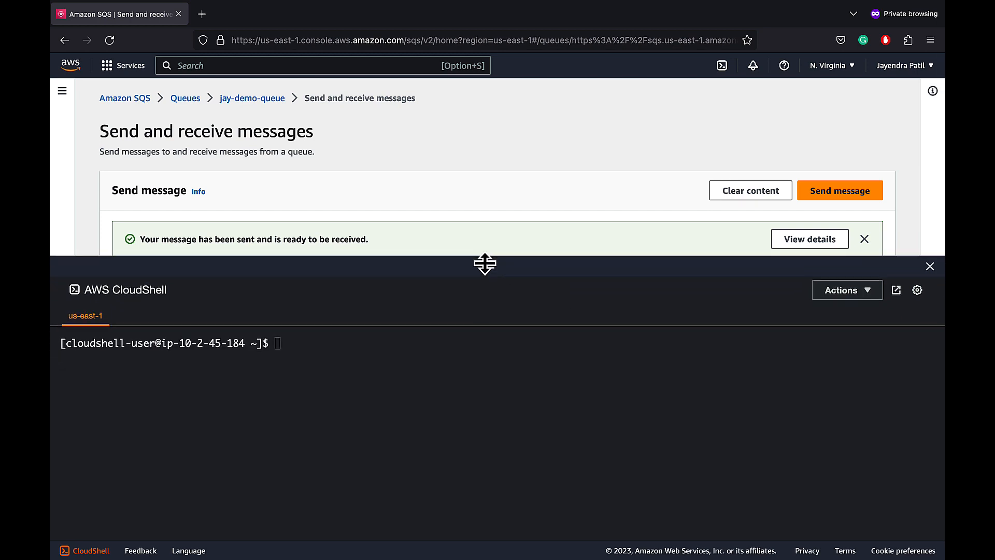
text(aws sqs send-message --queue-url https://sqs.us-east-1.amazonaws.com/041272218534/jay-demo-queue --message-body "Message from Cloud Shell")
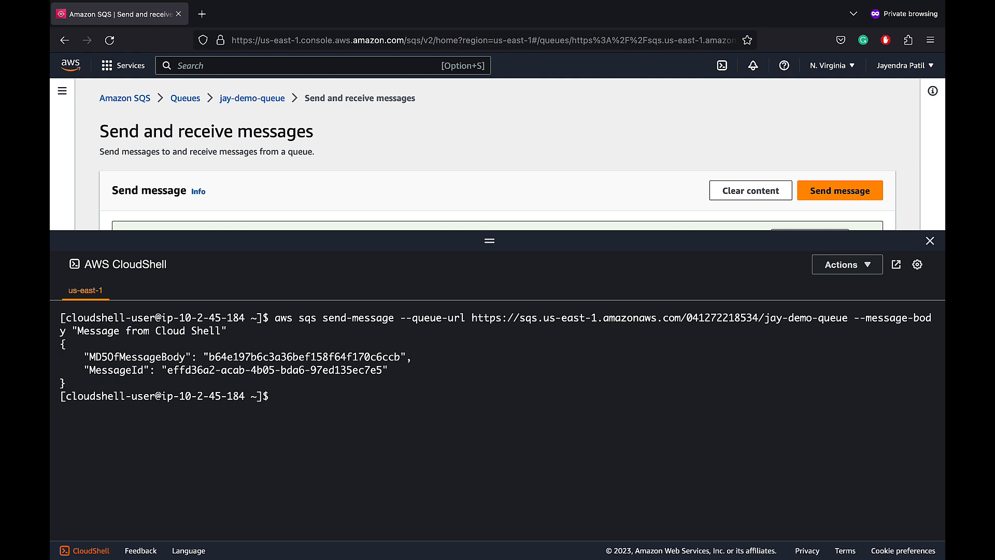
Step: Run receive-message with all attribute names, all message attributes and up to 10 messages
text(aws sqs receive-message --queue-url https://sqs.us-east-1.amazonaws.com/041272218534/jay-demo-queue --attribute-names All --message-attribute-names All --max-number-of-messages 10)
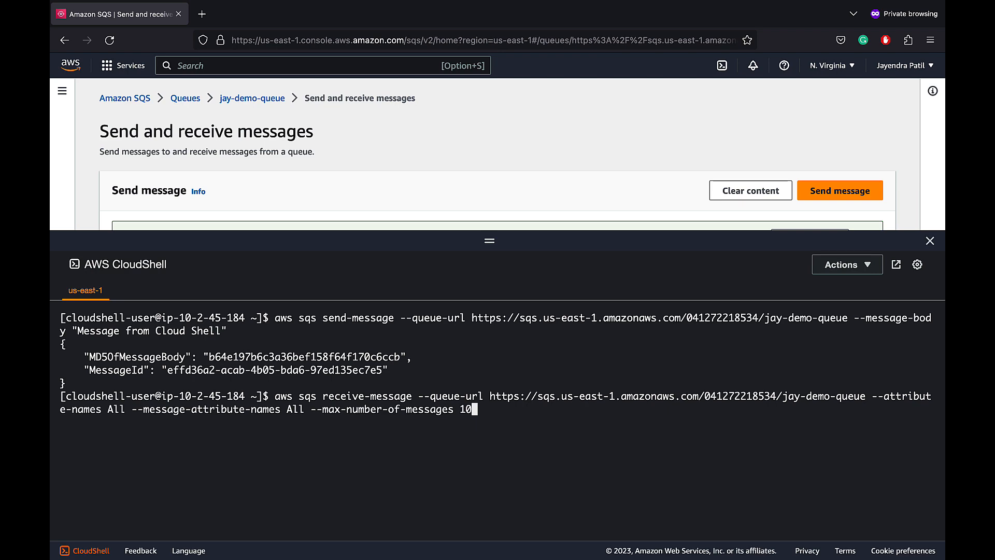
key(Enter)
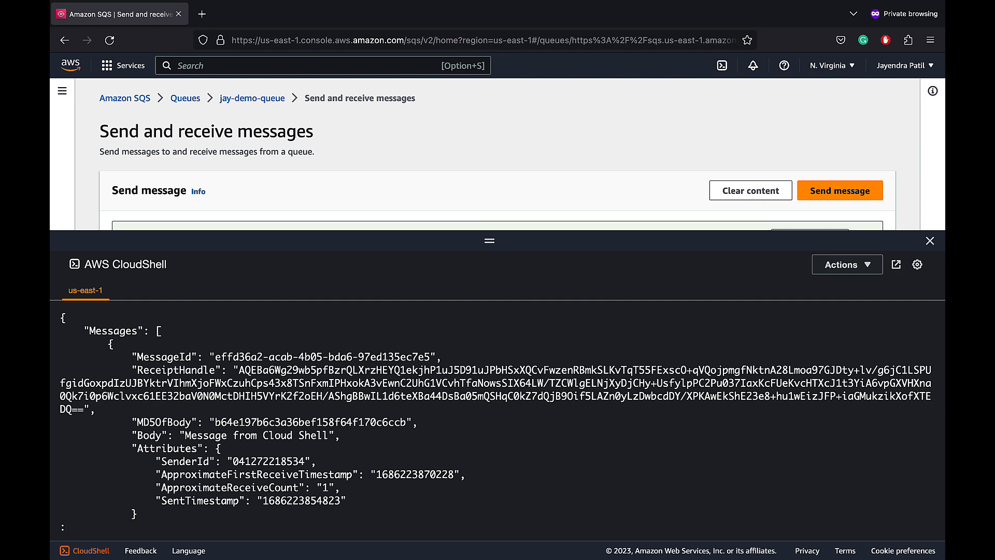
mouse_move(178, 435)
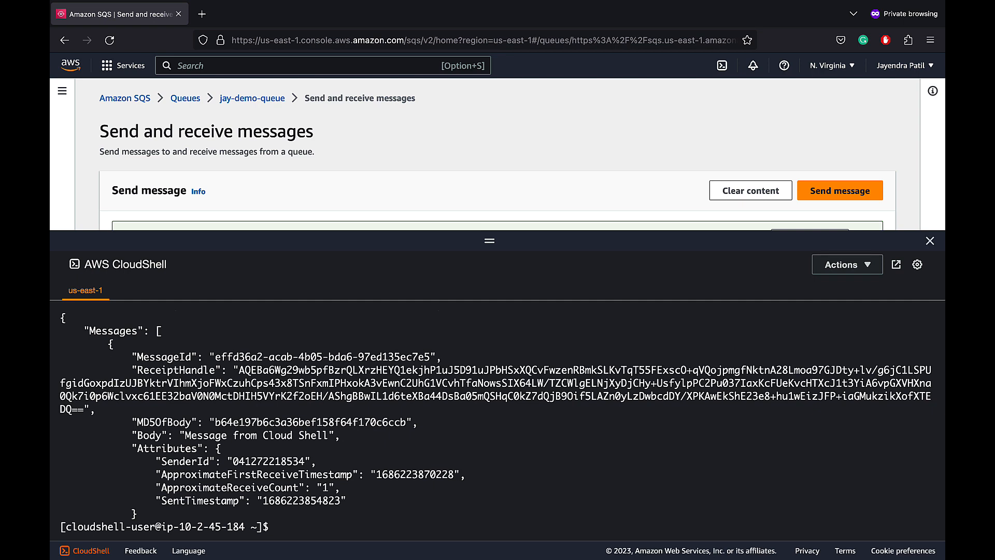
mouse_move(455, 470)
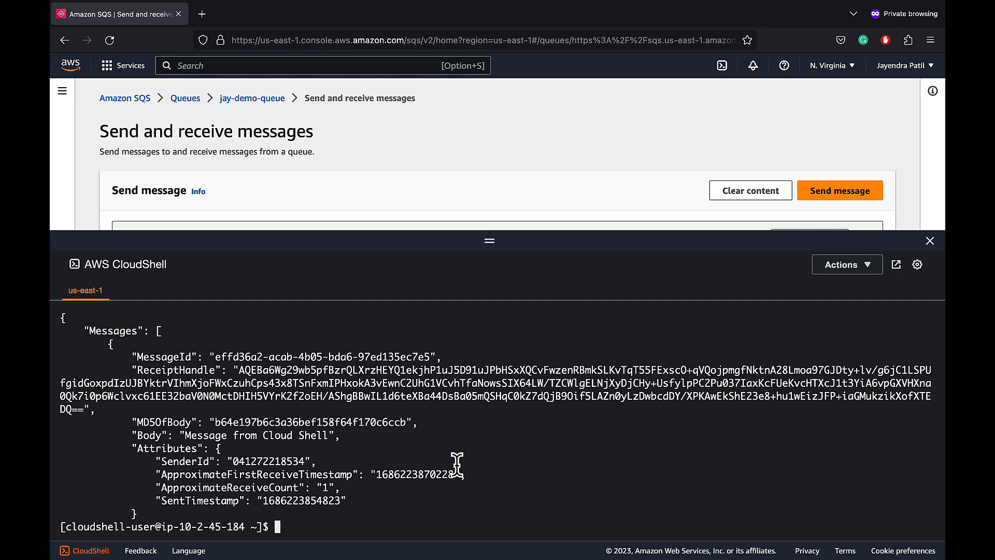
Step: Delete the message by its receipt handle and type receive-message again to recheck
text(aws sqs delete-message --queue-url https://sqs.us-east-1.amazonaws.com/041272218534/jay-demo-queue --receipt-handle)
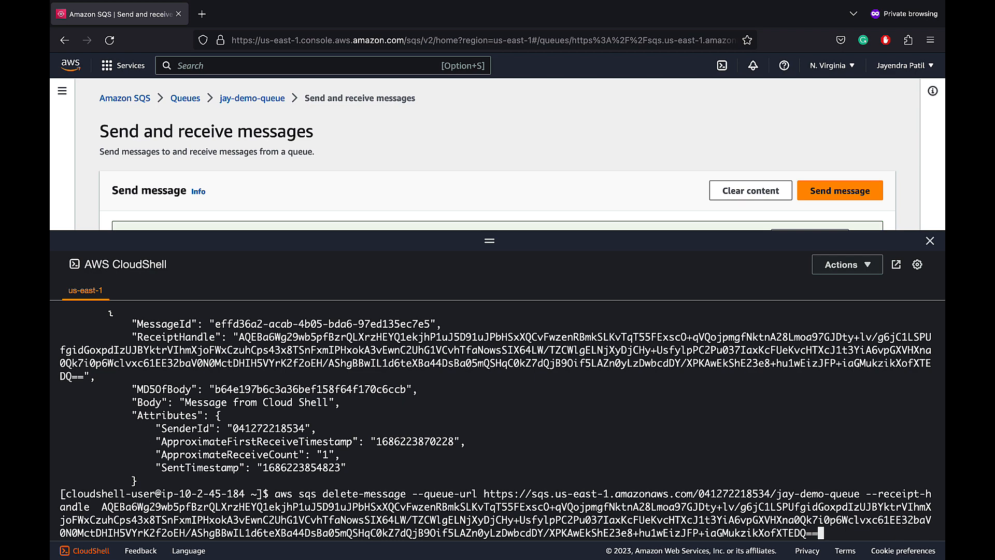
key(Enter)
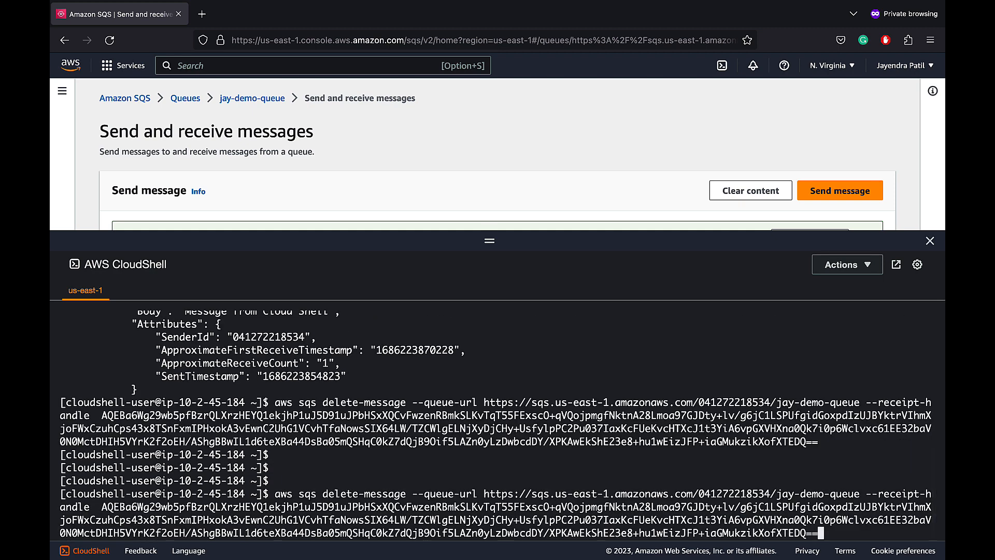
text(aws sqs receive-message --queue-url https://sqs.us-east-1.amazonaws.com/041272218534/jay-demo-queue --attribute-names All --message-attribute-names All --max-number-of-messages 10)
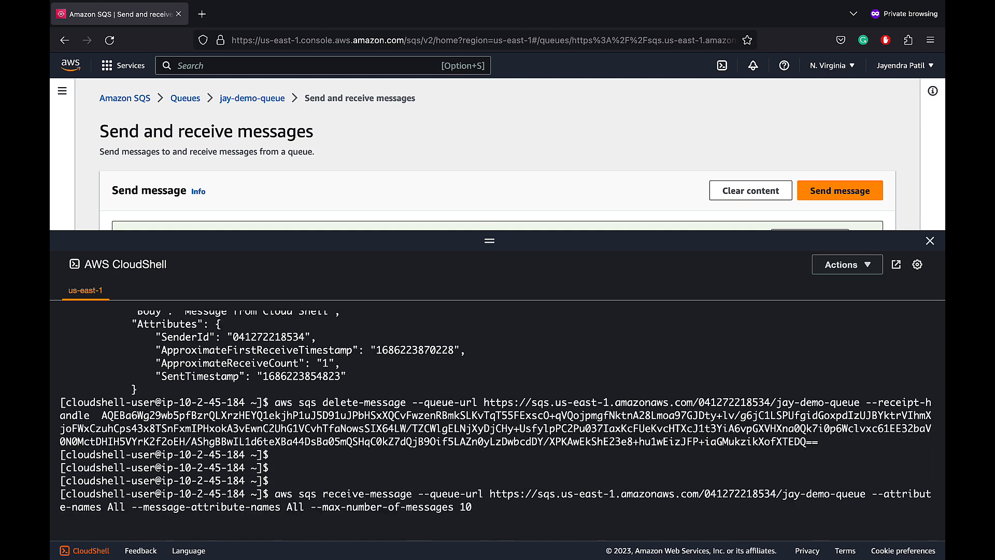